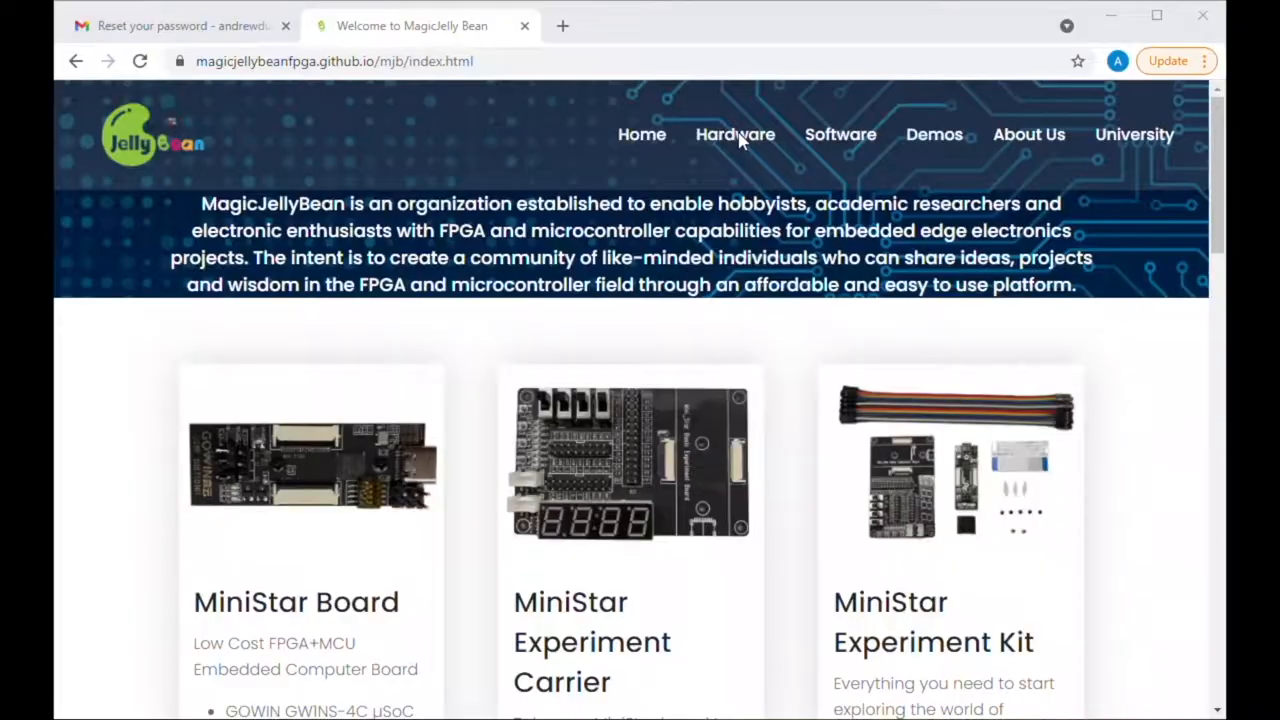
mouse_move(872, 145)
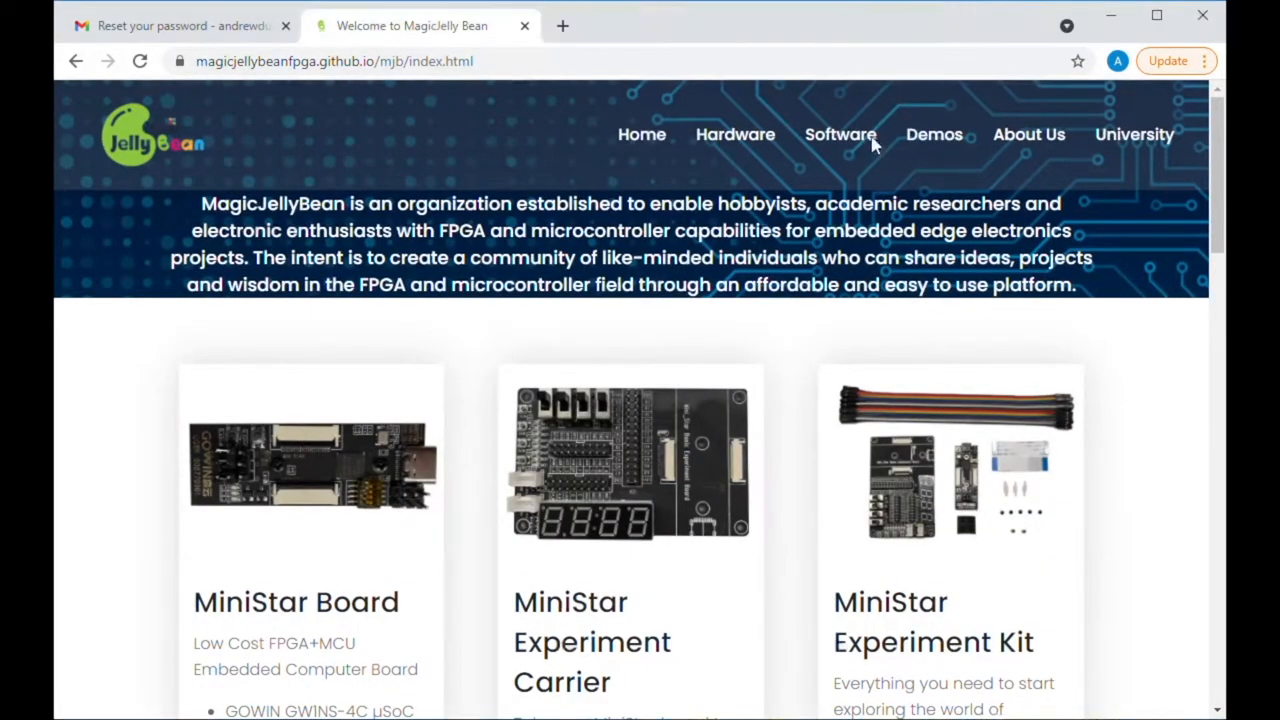
- Start the Gowin EDA Student Edition Windows download from the software page
left_click(840, 134)
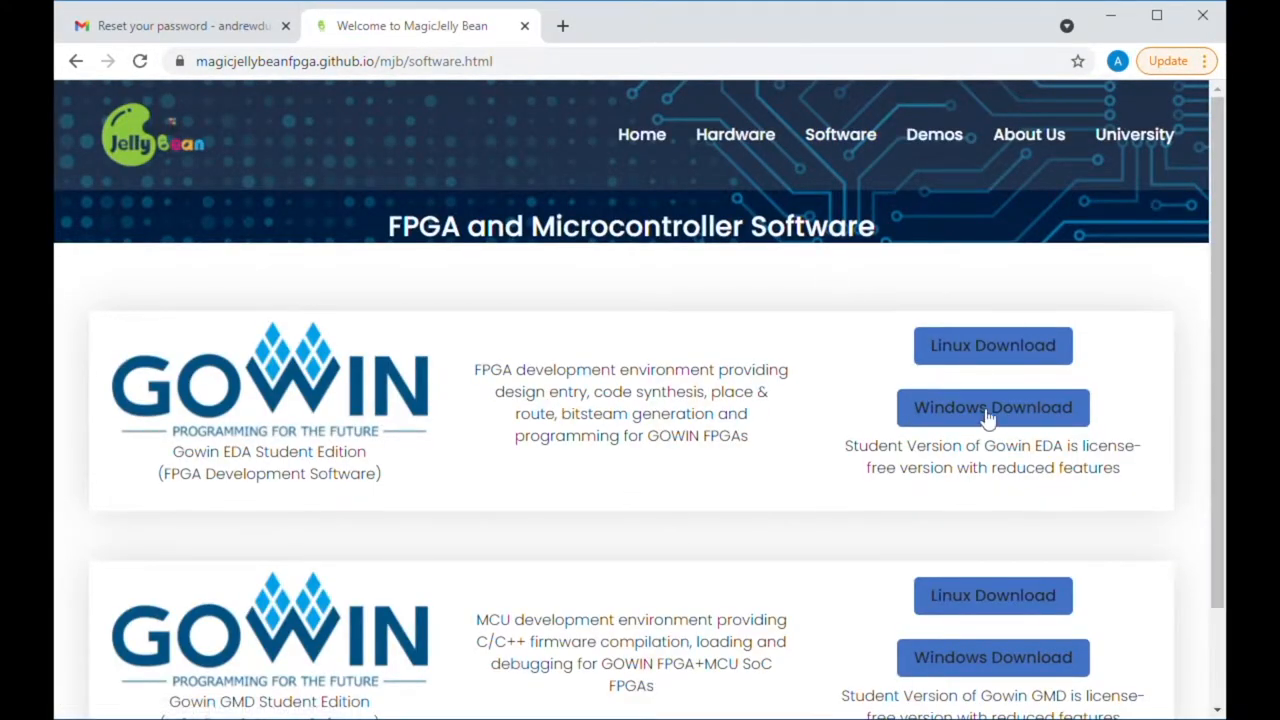
left_click(993, 407)
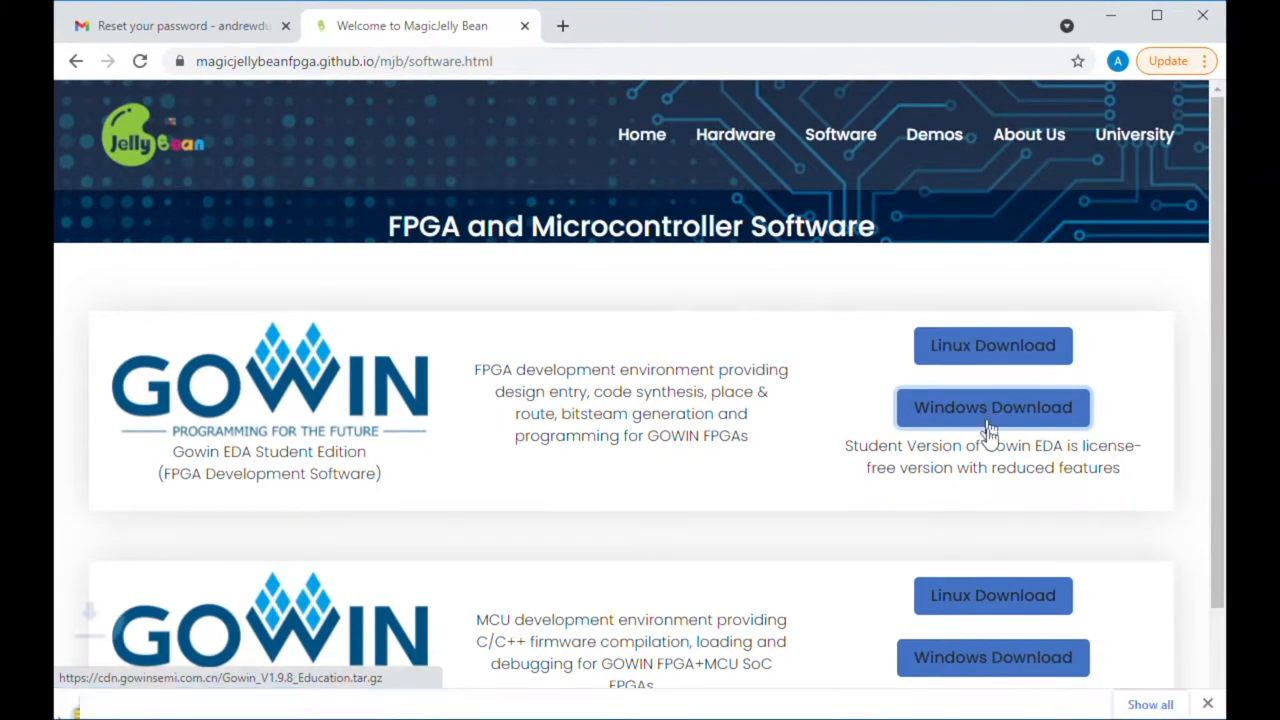
left_click(992, 407)
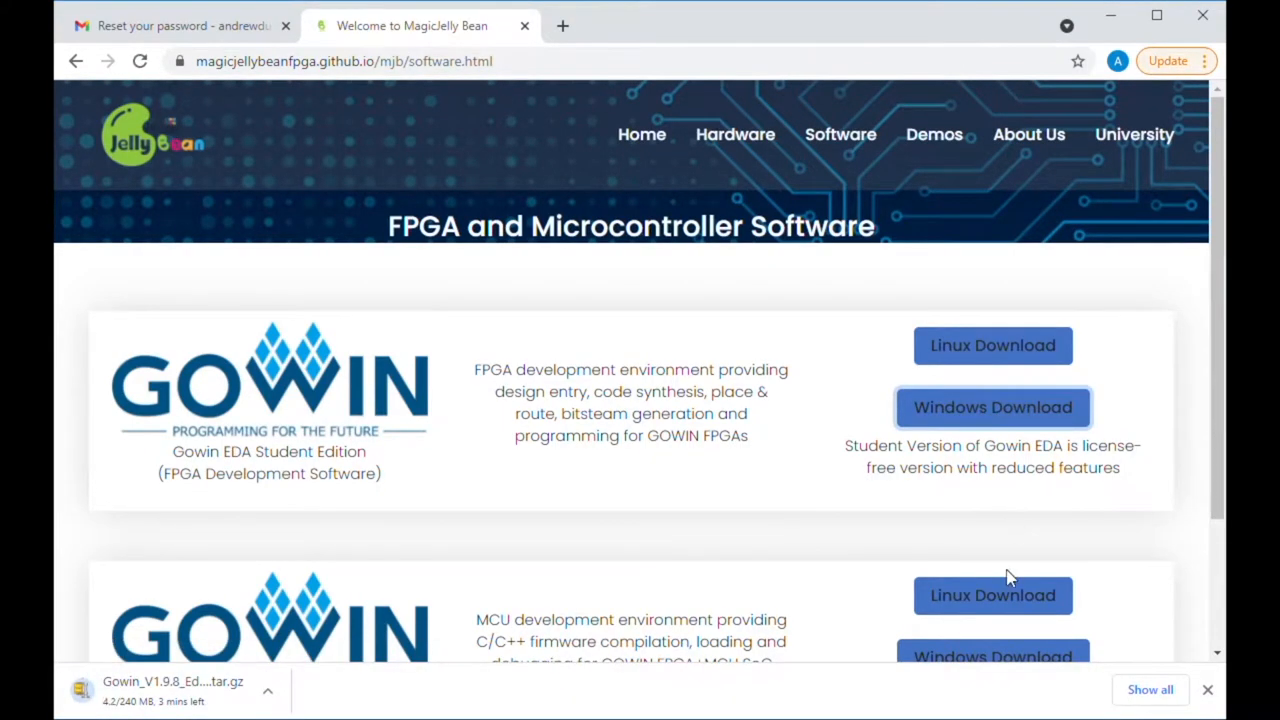
scroll("down", 3)
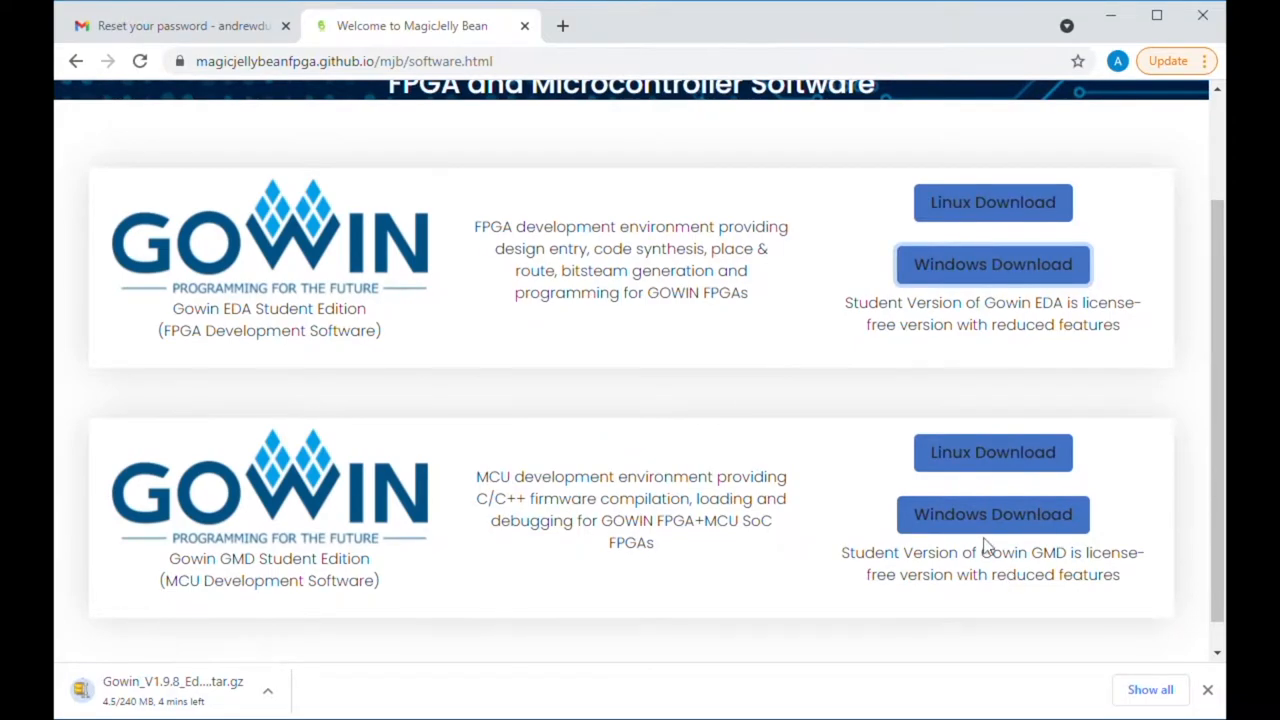
left_click(992, 514)
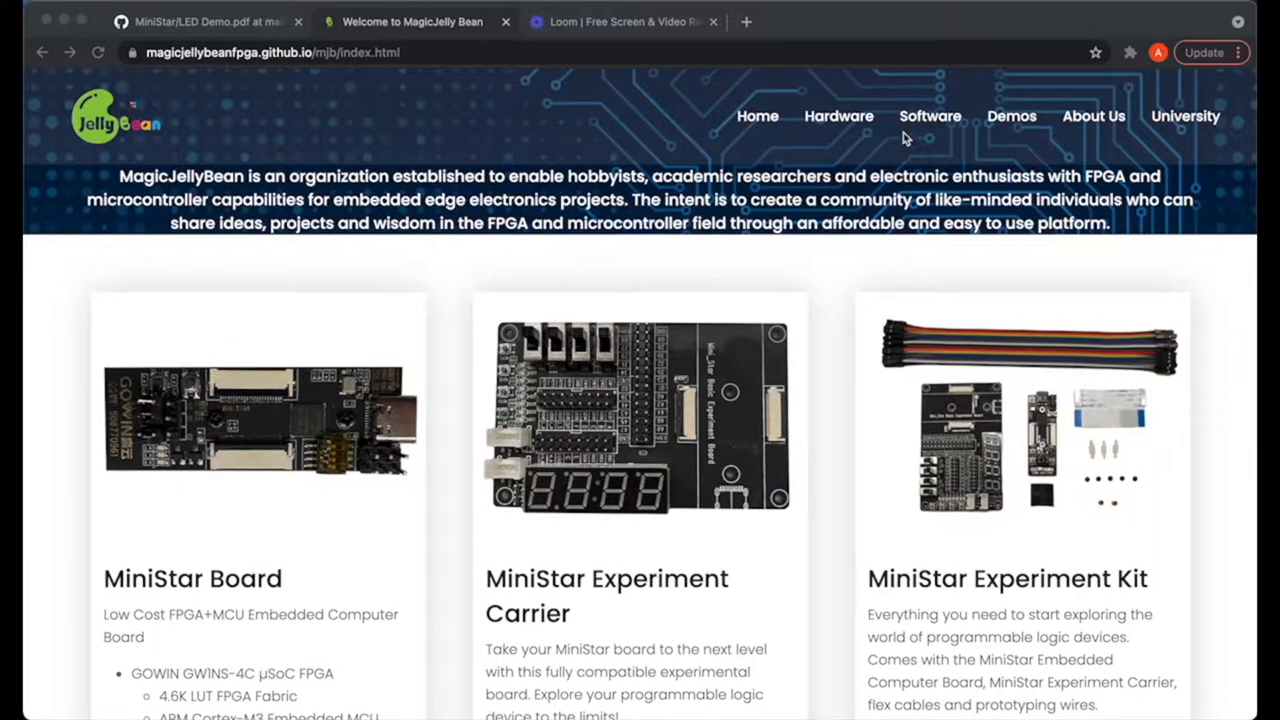
- Locate the MiniStar LED Demo on the demos page and open its Demo Project on GitHub
left_click(1010, 116)
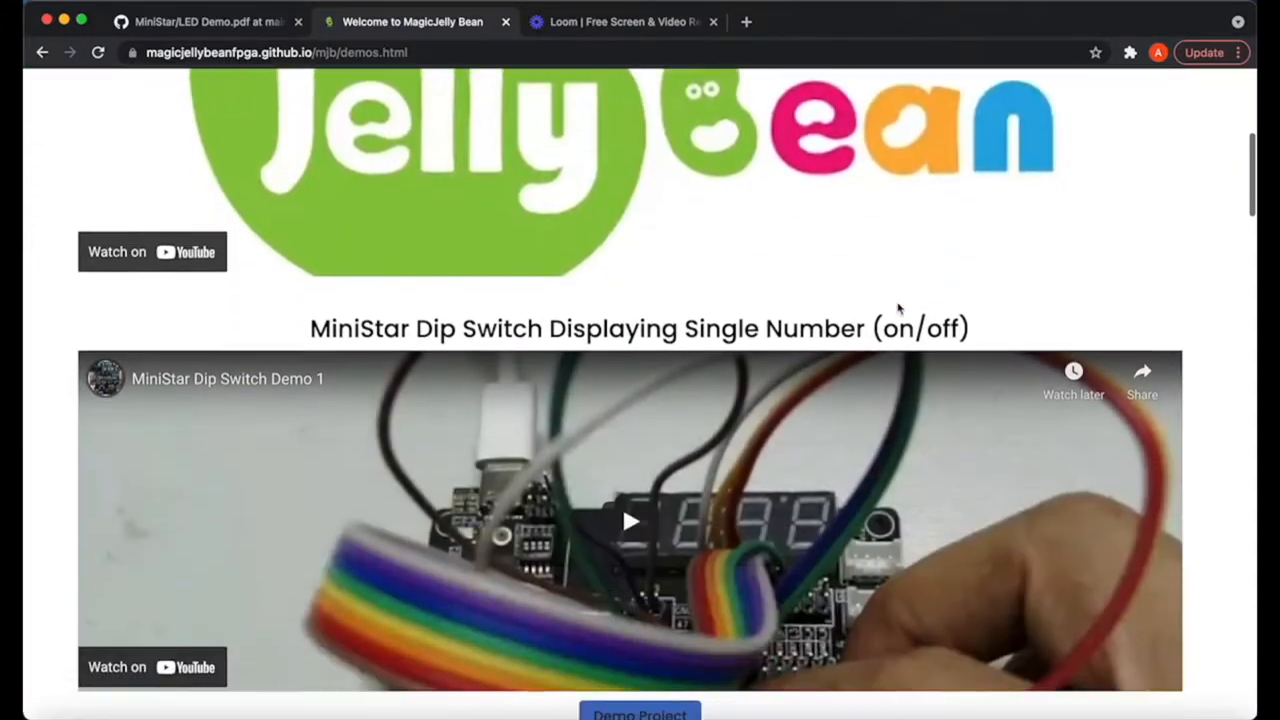
scroll("down", 3)
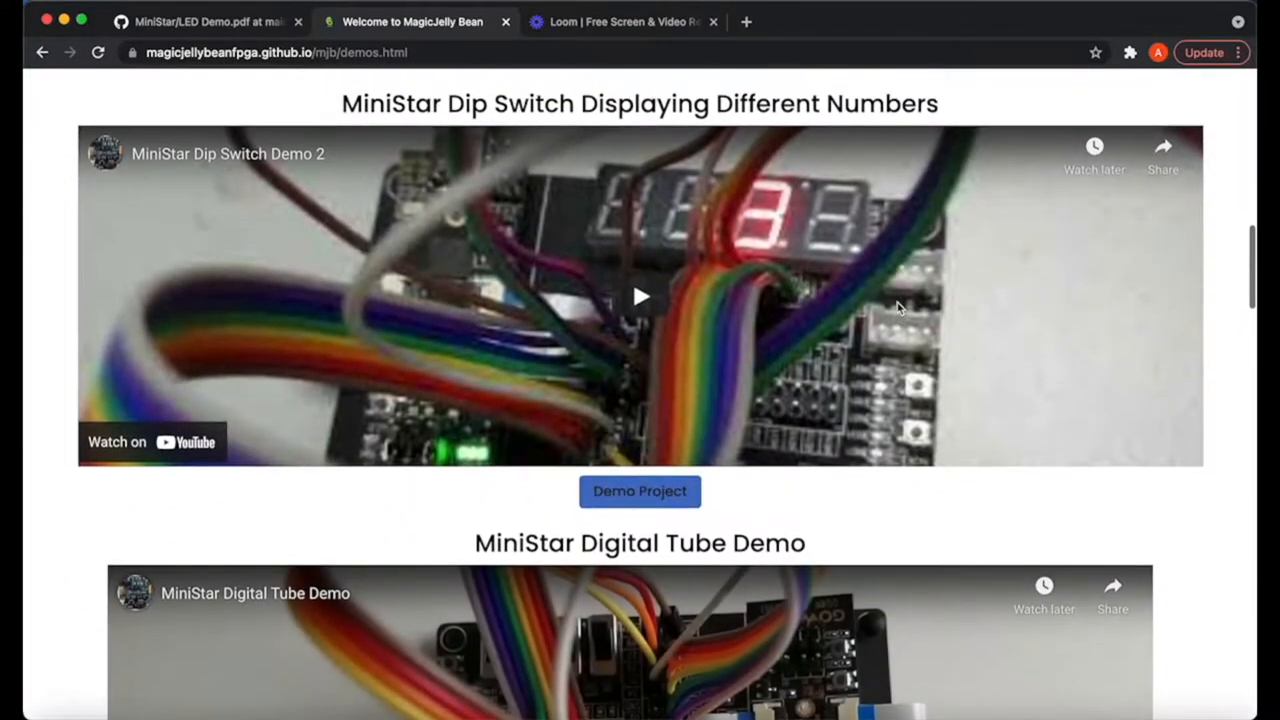
scroll("down", 3)
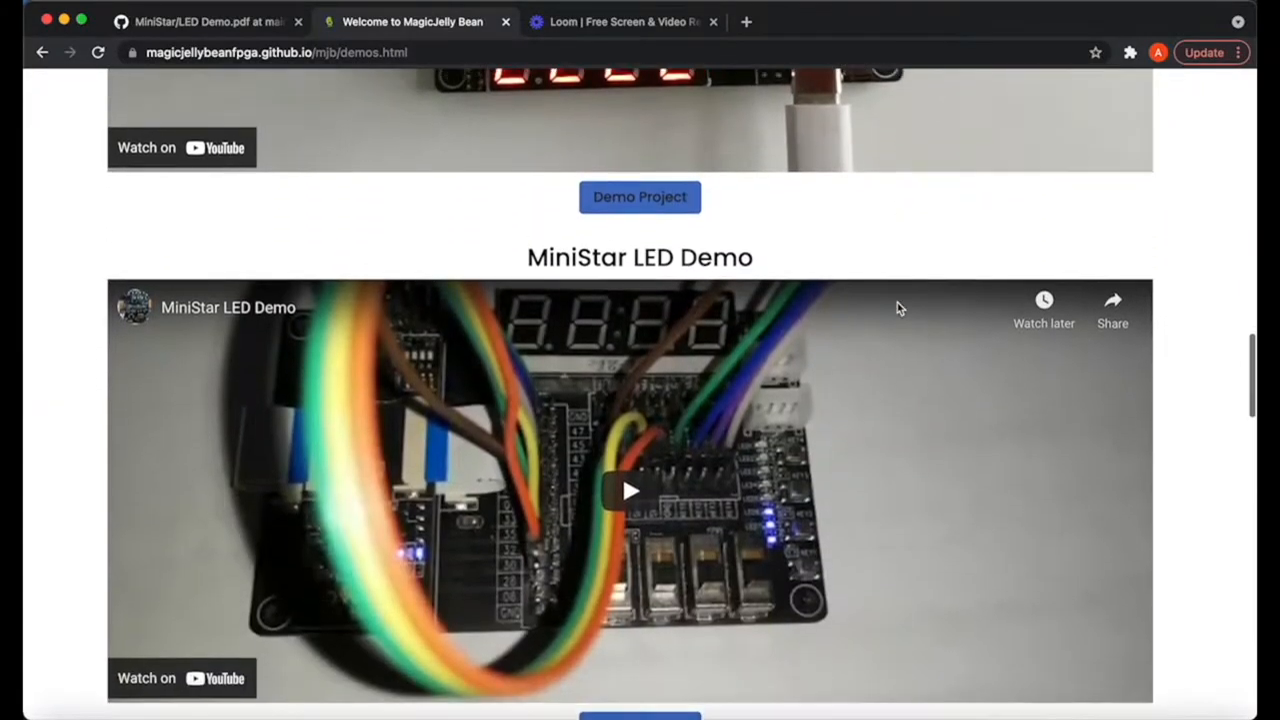
scroll("down", 3)
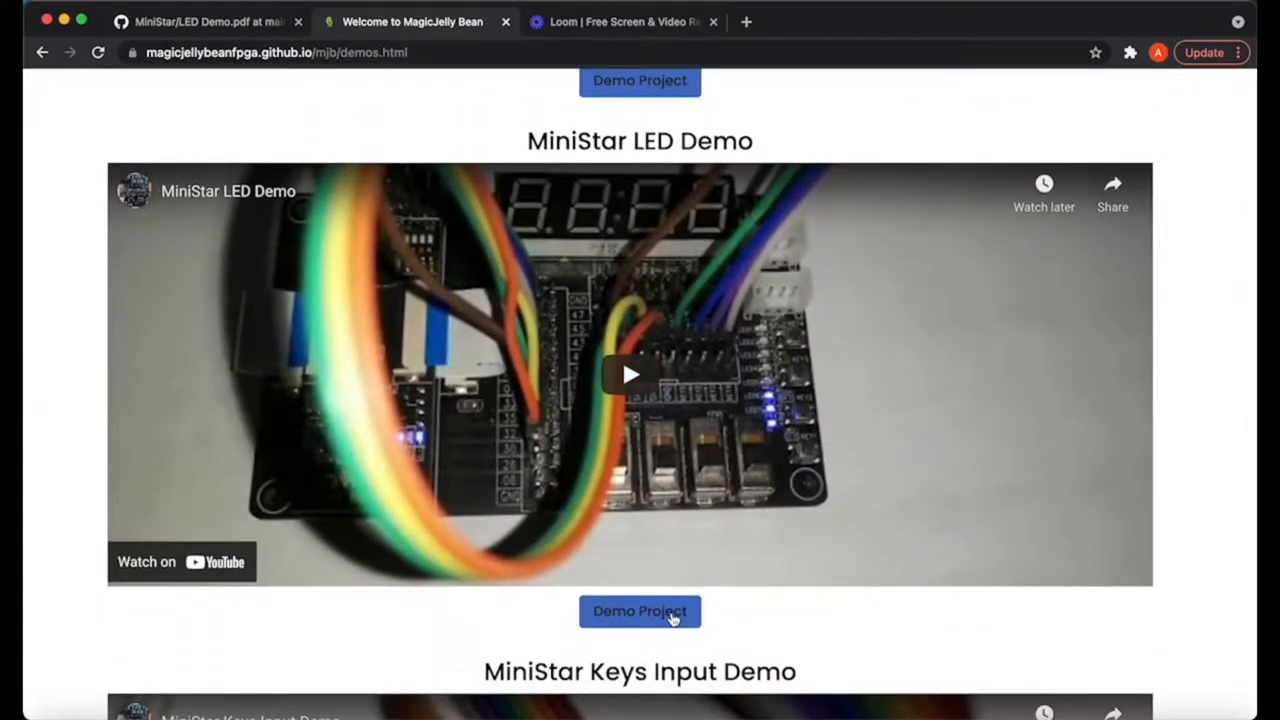
left_click(640, 611)
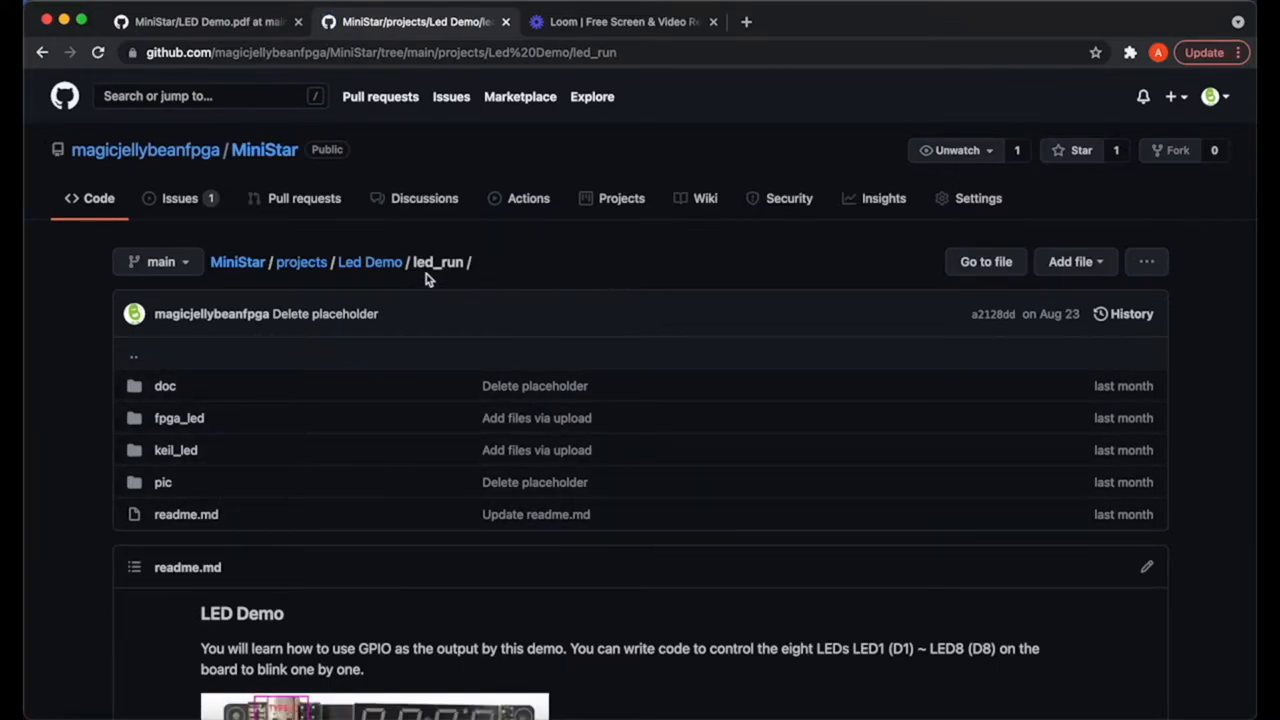
- Return to the MiniStar repository root and browse into projects > Tutorials
left_click(263, 262)
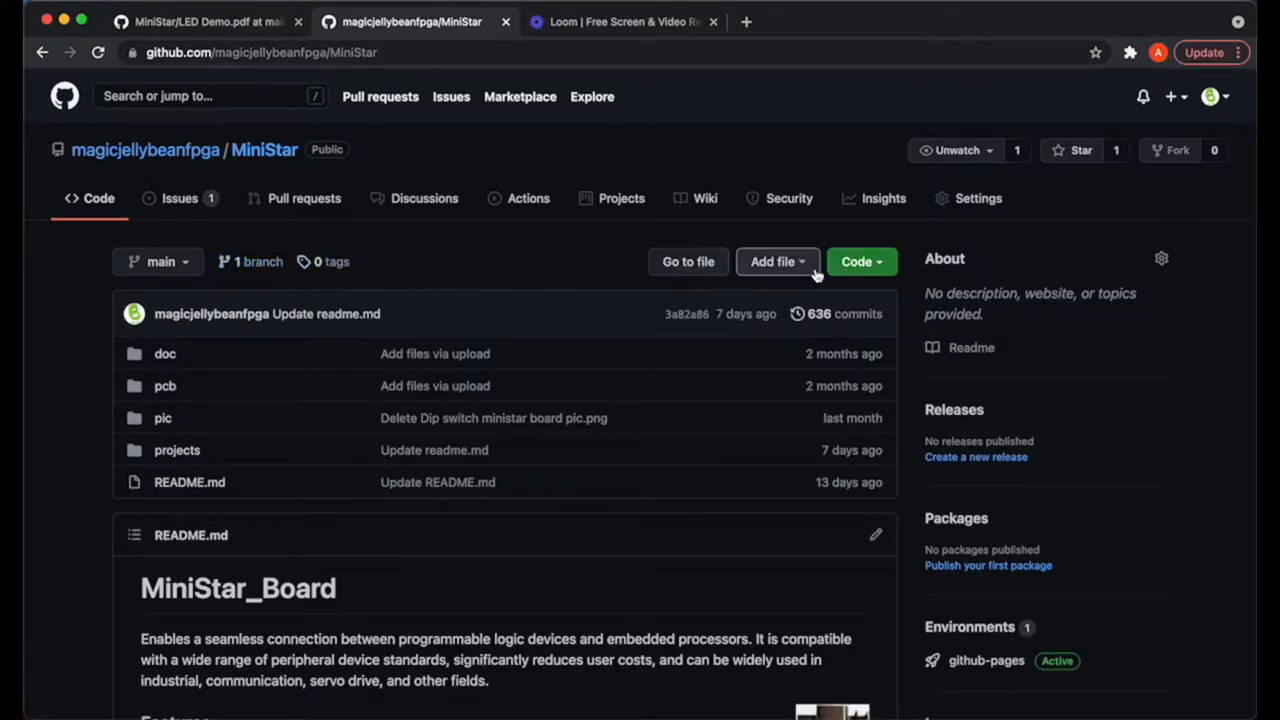
left_click(858, 261)
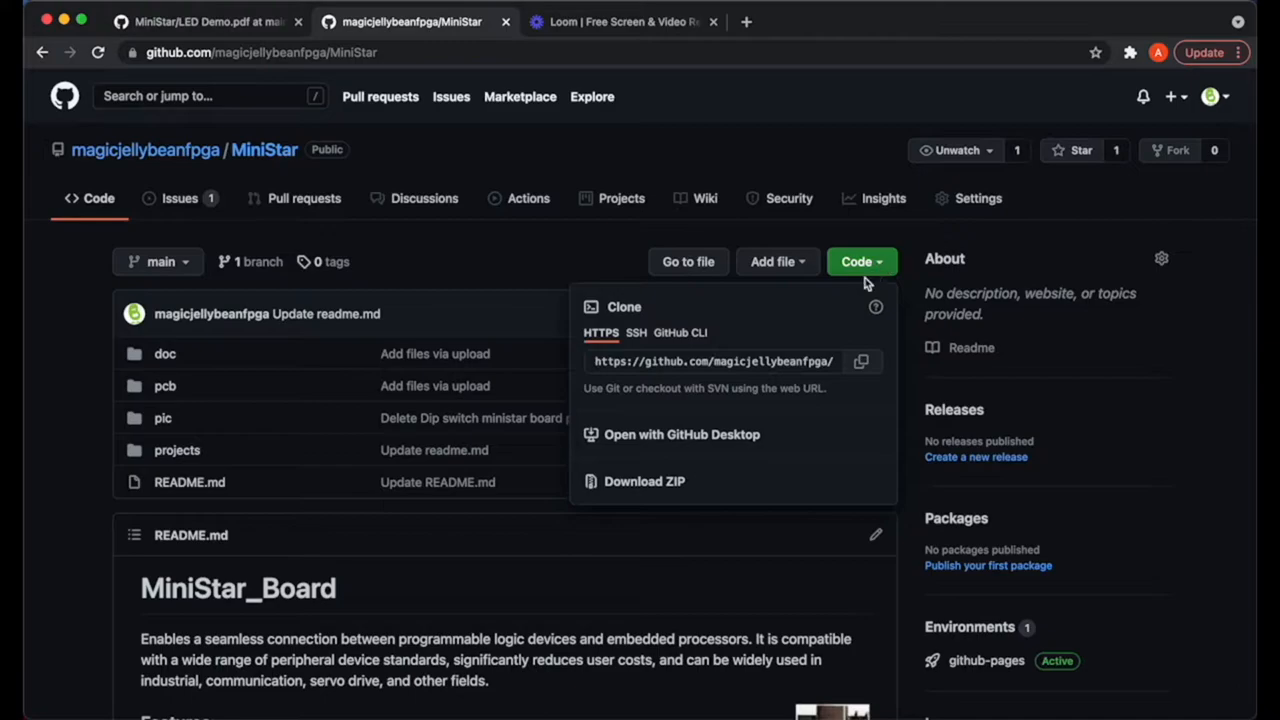
left_click(645, 481)
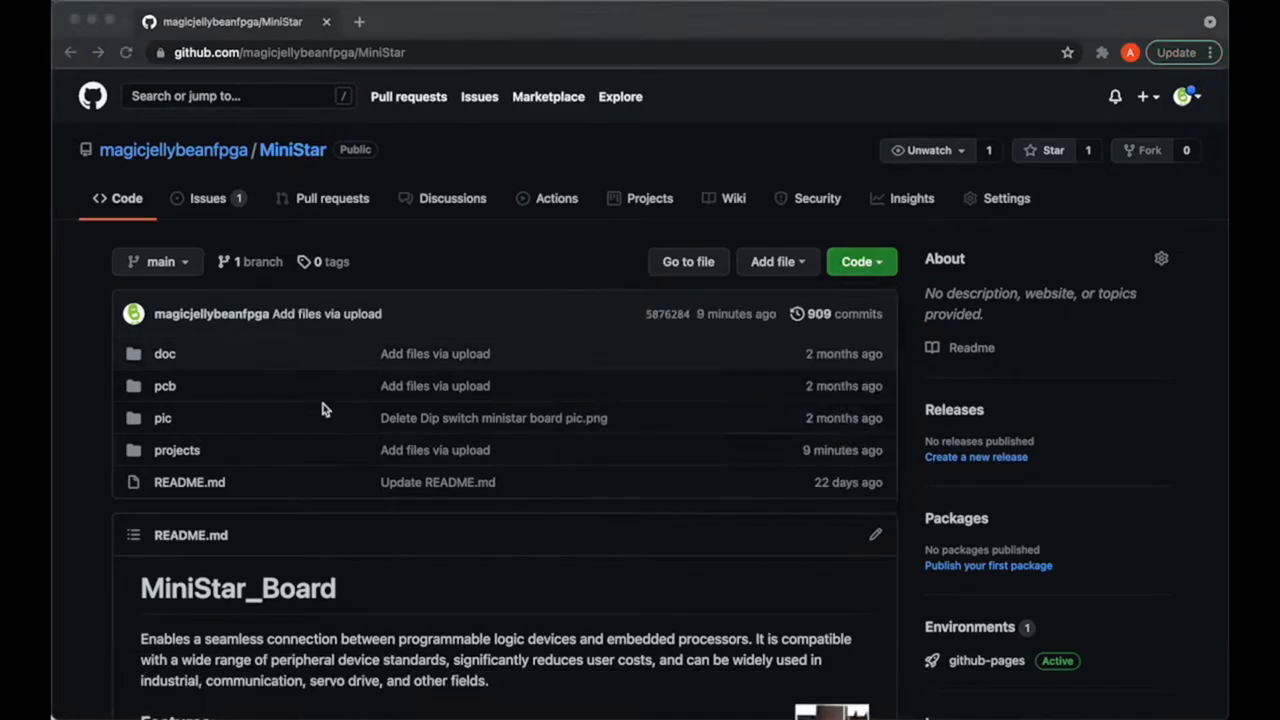
left_click(176, 450)
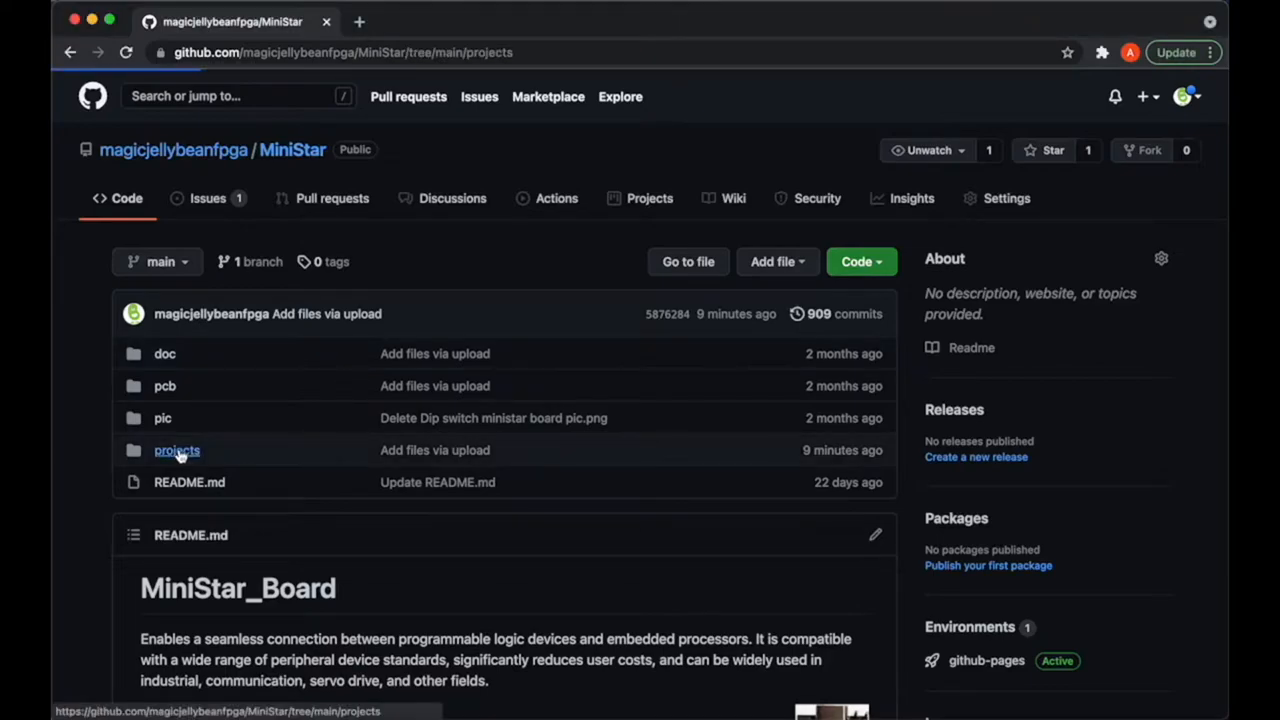
left_click(176, 450)
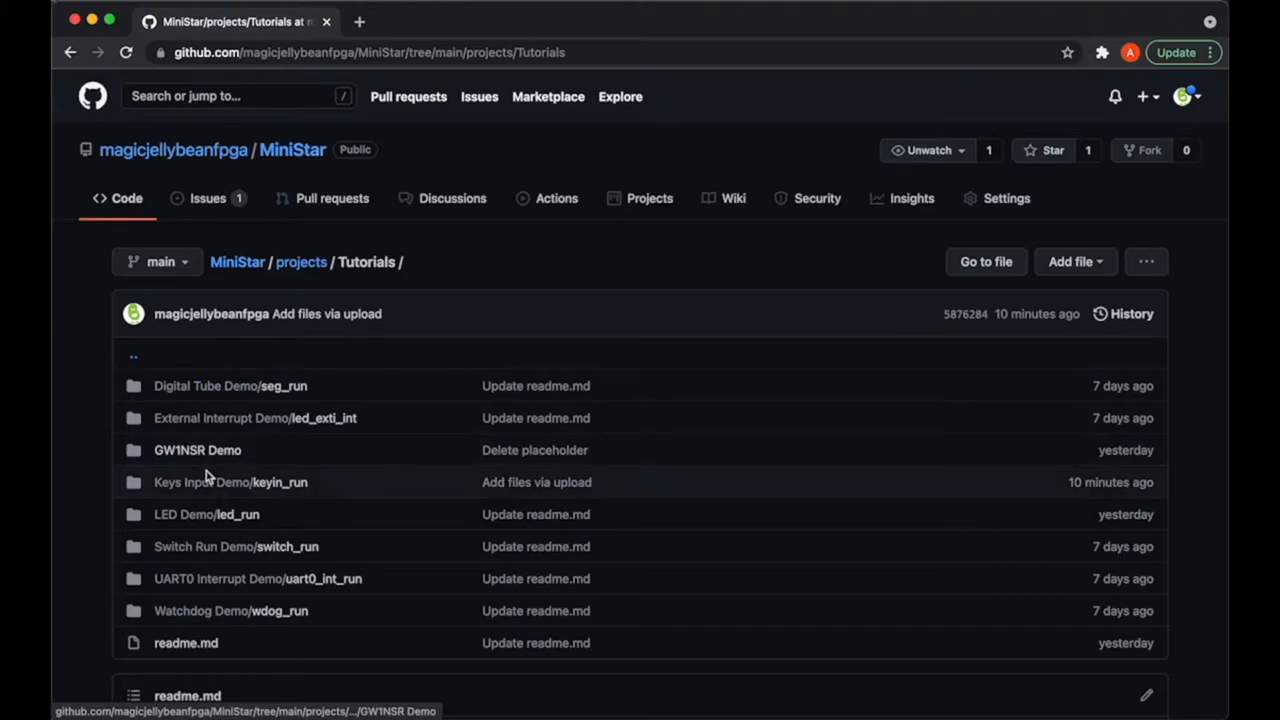
- Open Dip Switch Demo.pdf from the Switch Run Demo's doc folder
left_click(204, 546)
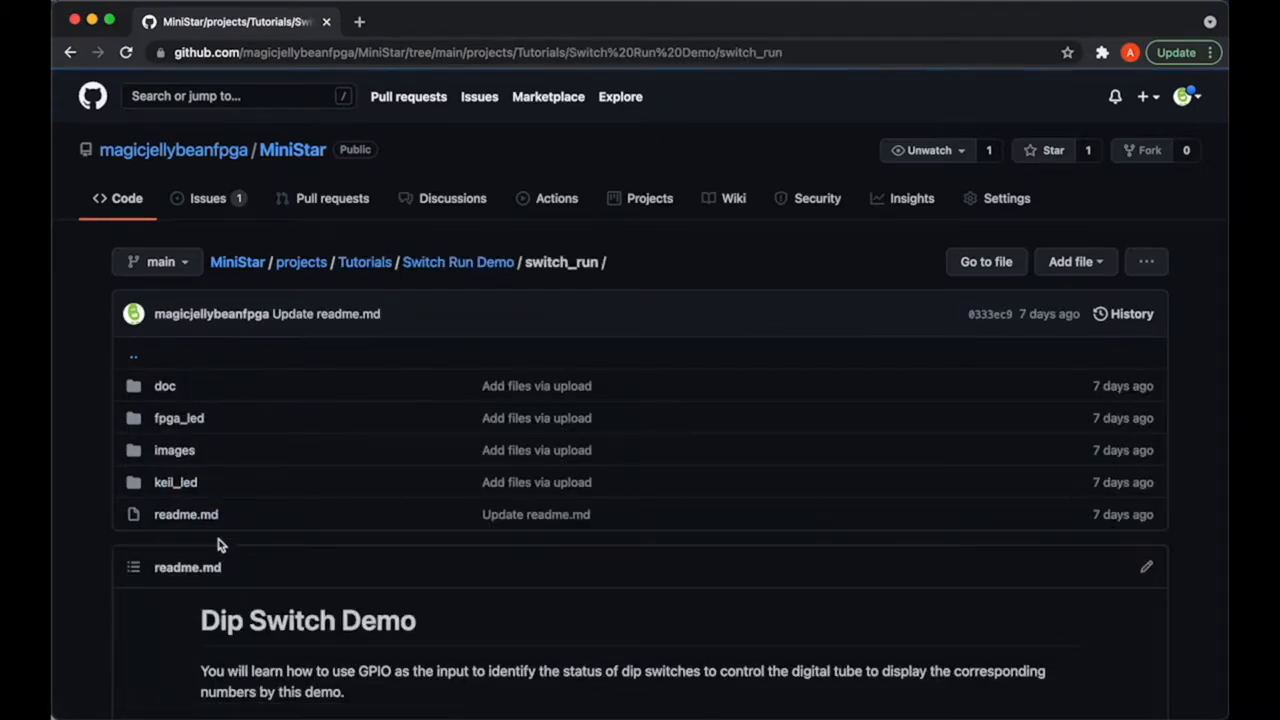
left_click(164, 386)
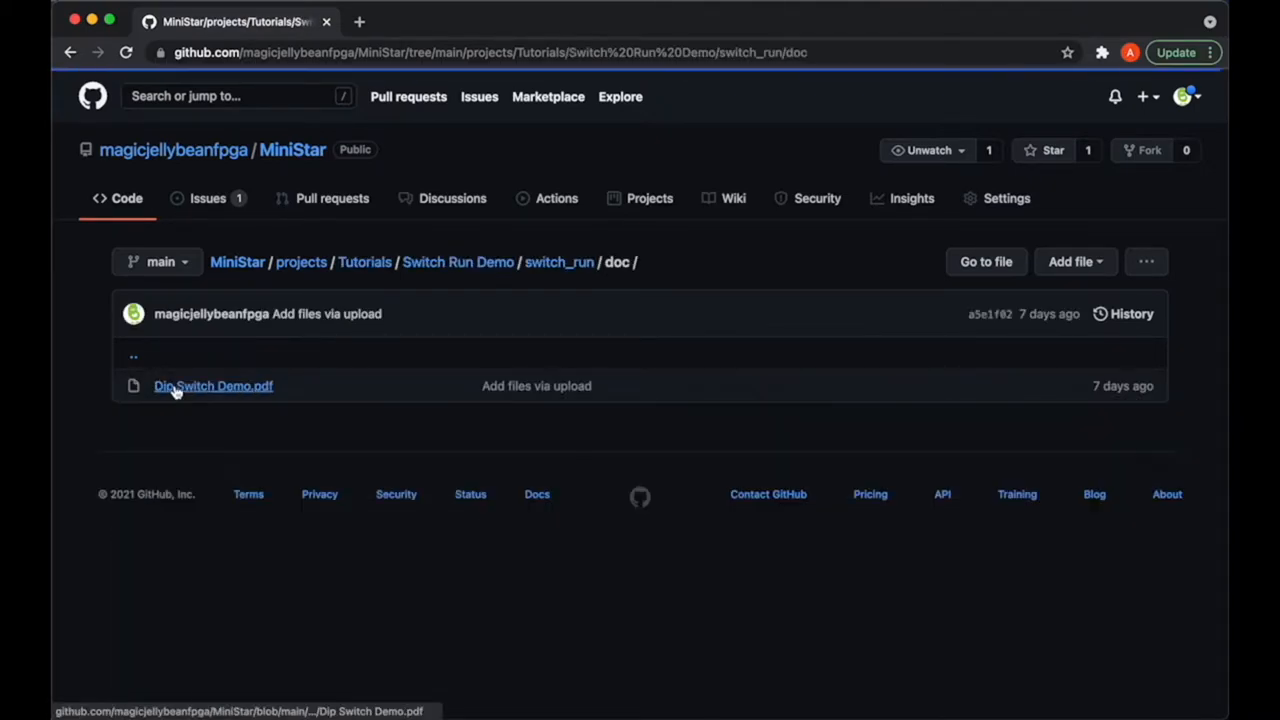
left_click(213, 385)
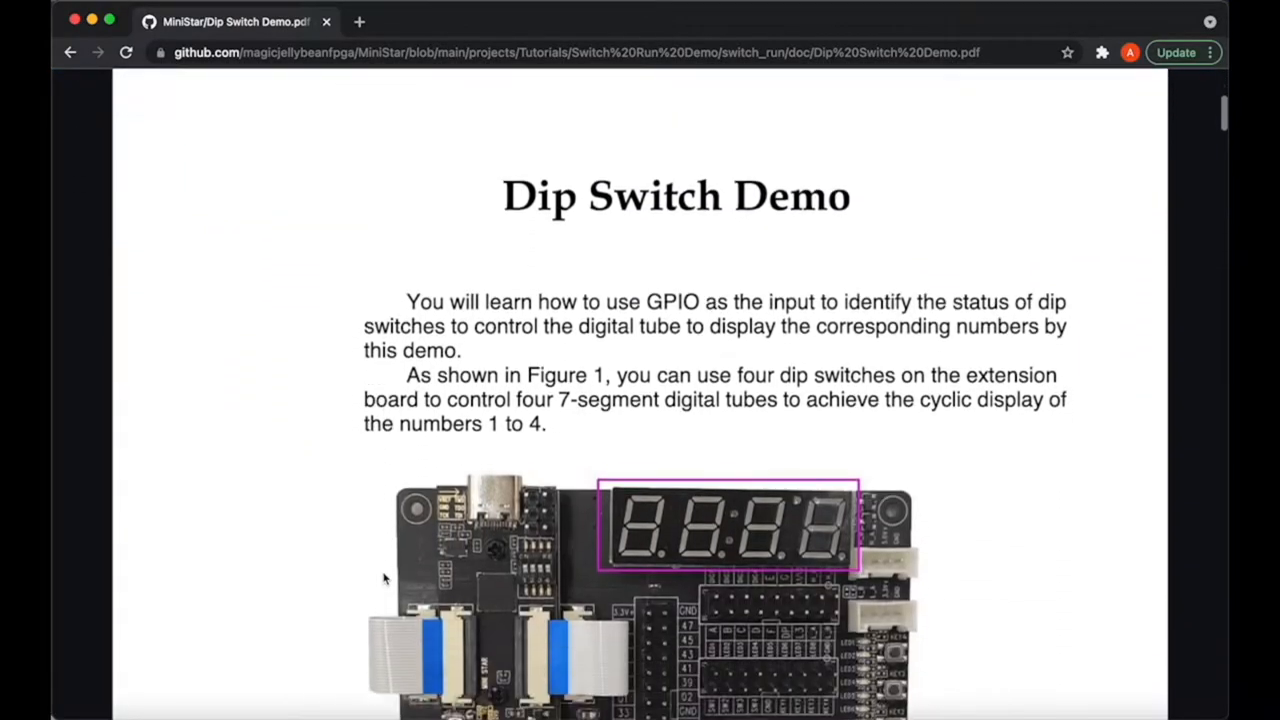
scroll("down", 3)
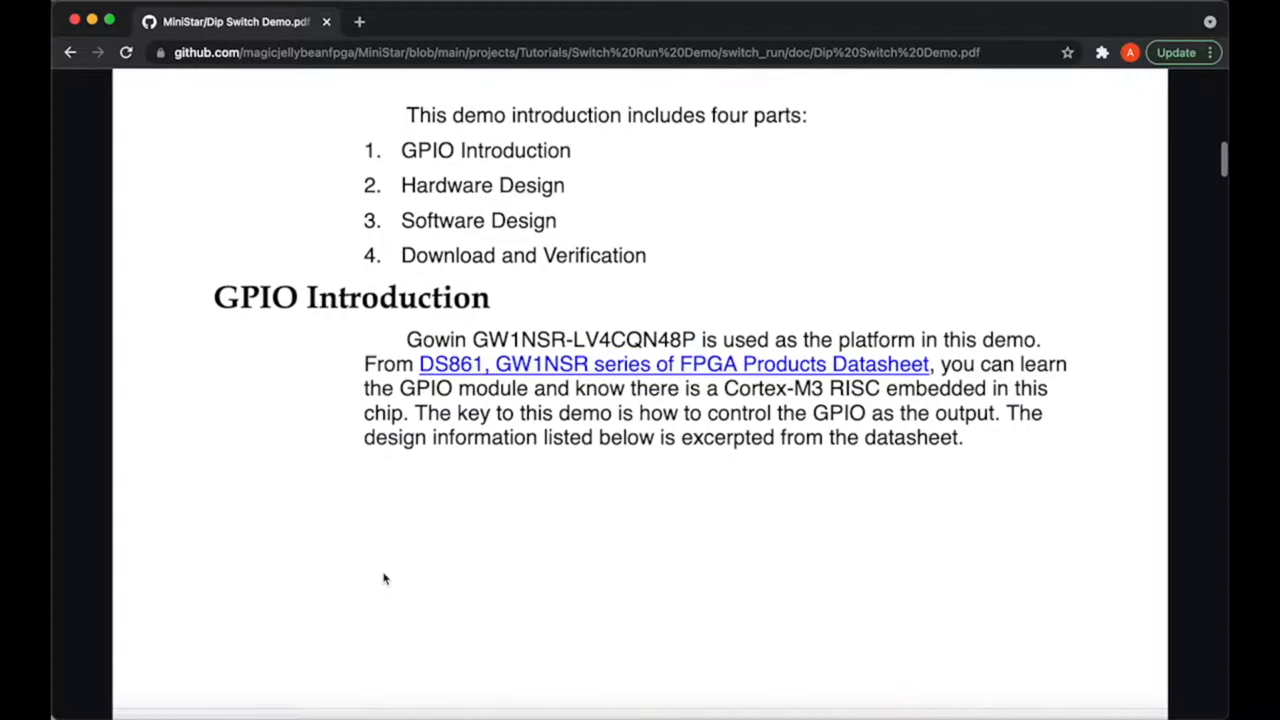
scroll("down", 3)
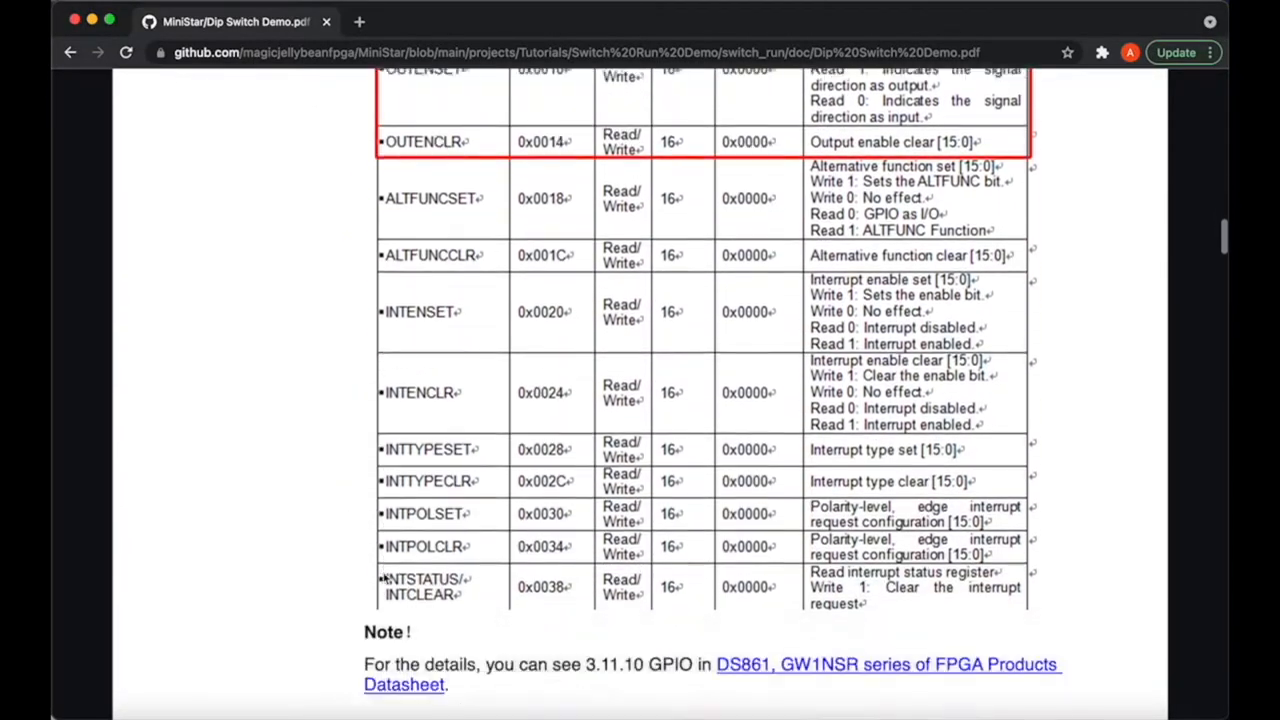
scroll("down", 3)
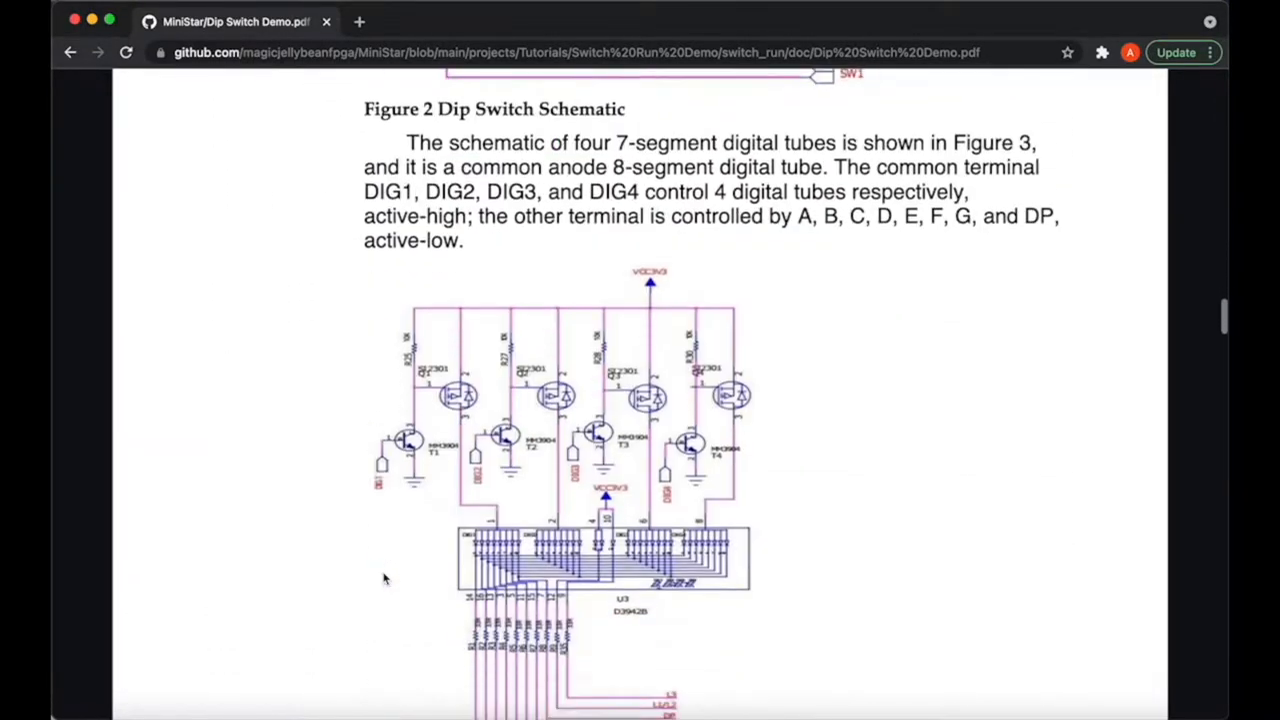
scroll("down", 3)
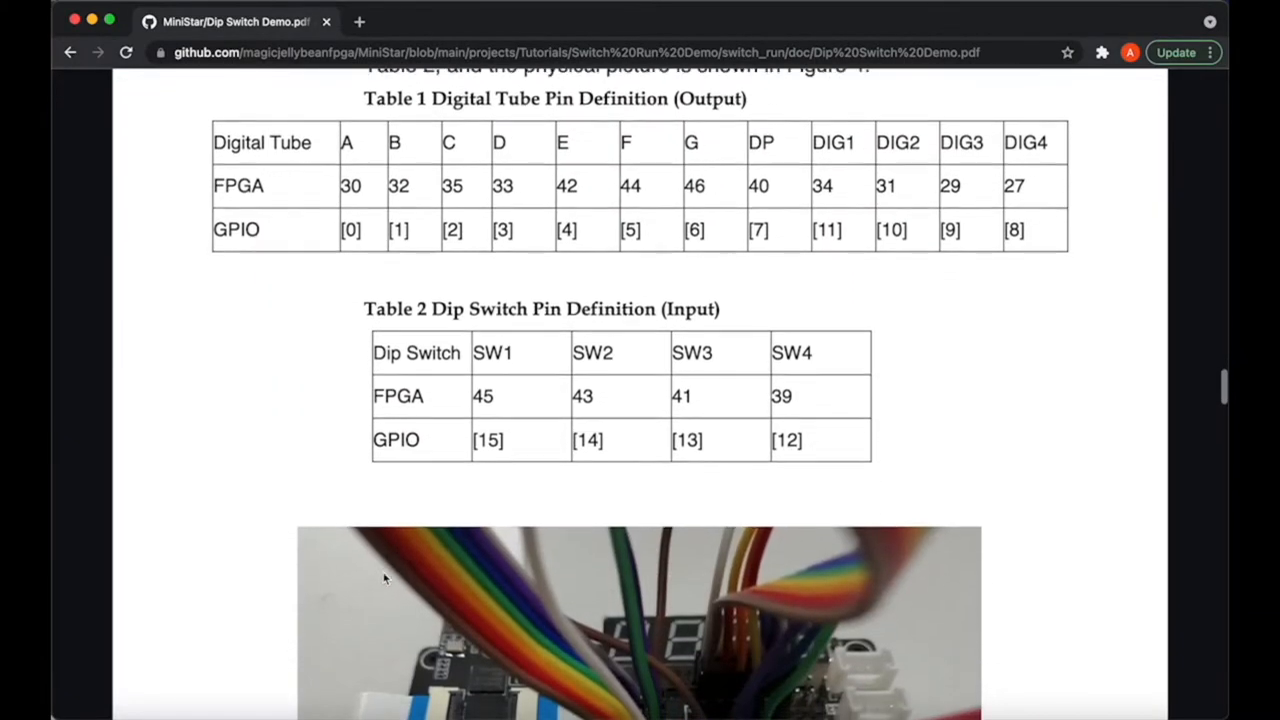
scroll("down", 3)
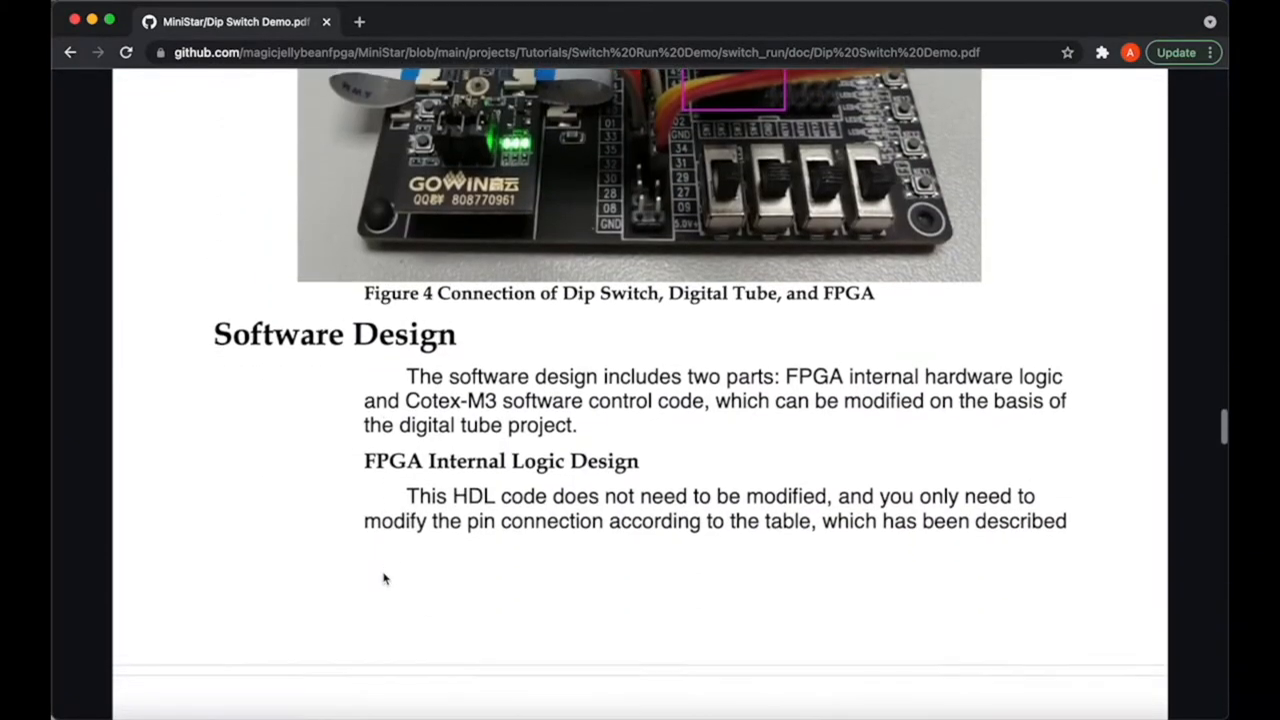
scroll("down", 3)
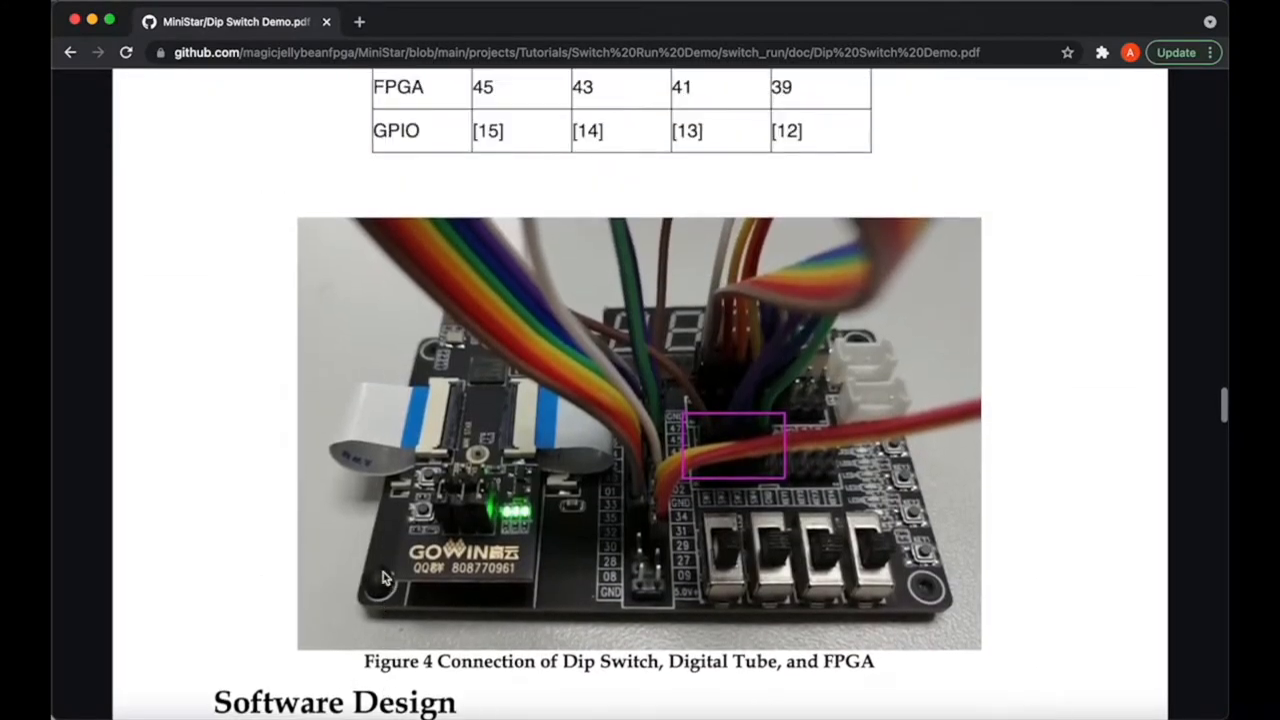
scroll("up", 3)
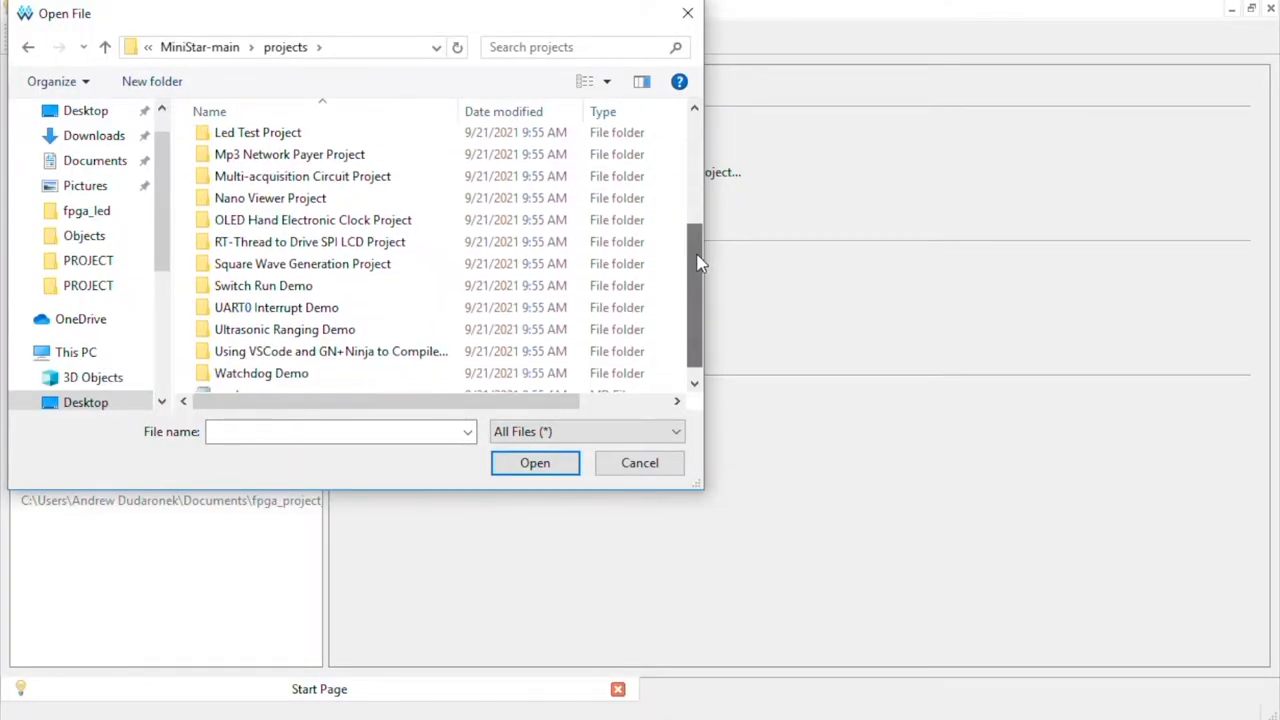
- Open fpga_led.gprj from Switch Run Demo > switch_run > fpga_led
double_click(263, 285)
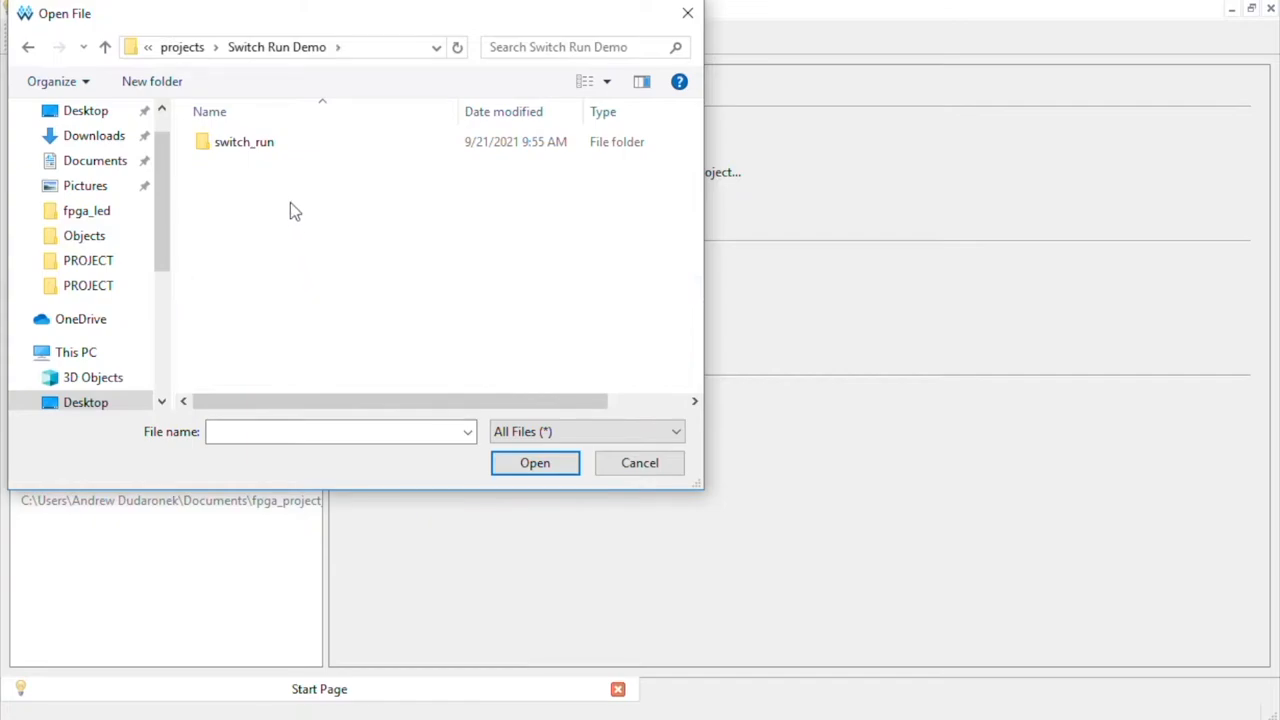
double_click(244, 141)
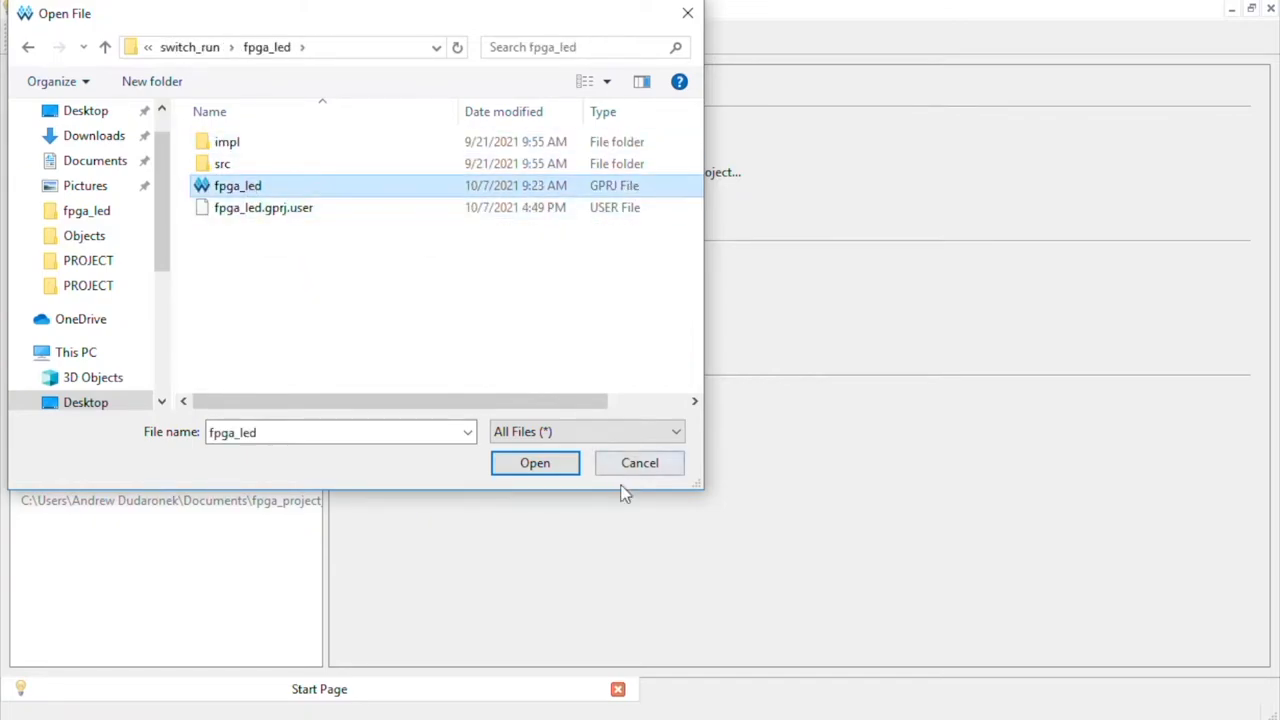
left_click(535, 463)
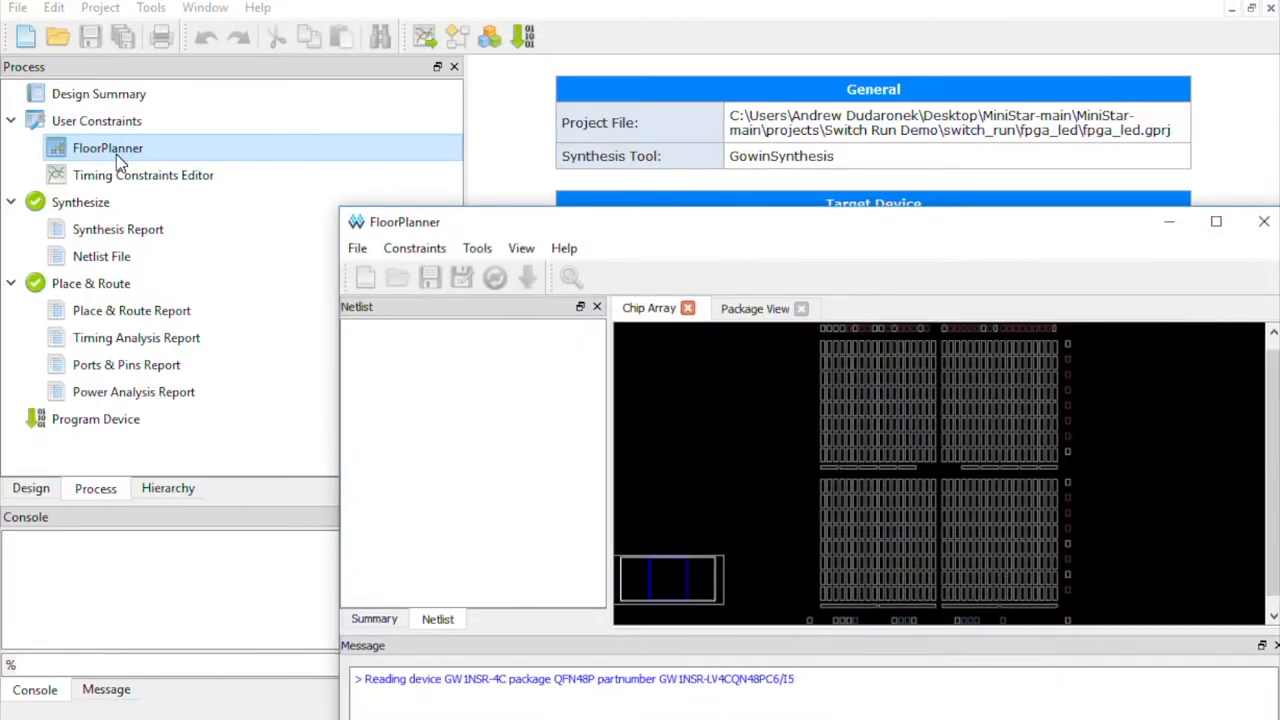
- Review the gpio_io pin locations in FloorPlanner's I/O Constraints, then close FloorPlanner
left_click_drag(405, 221, 247, 89)
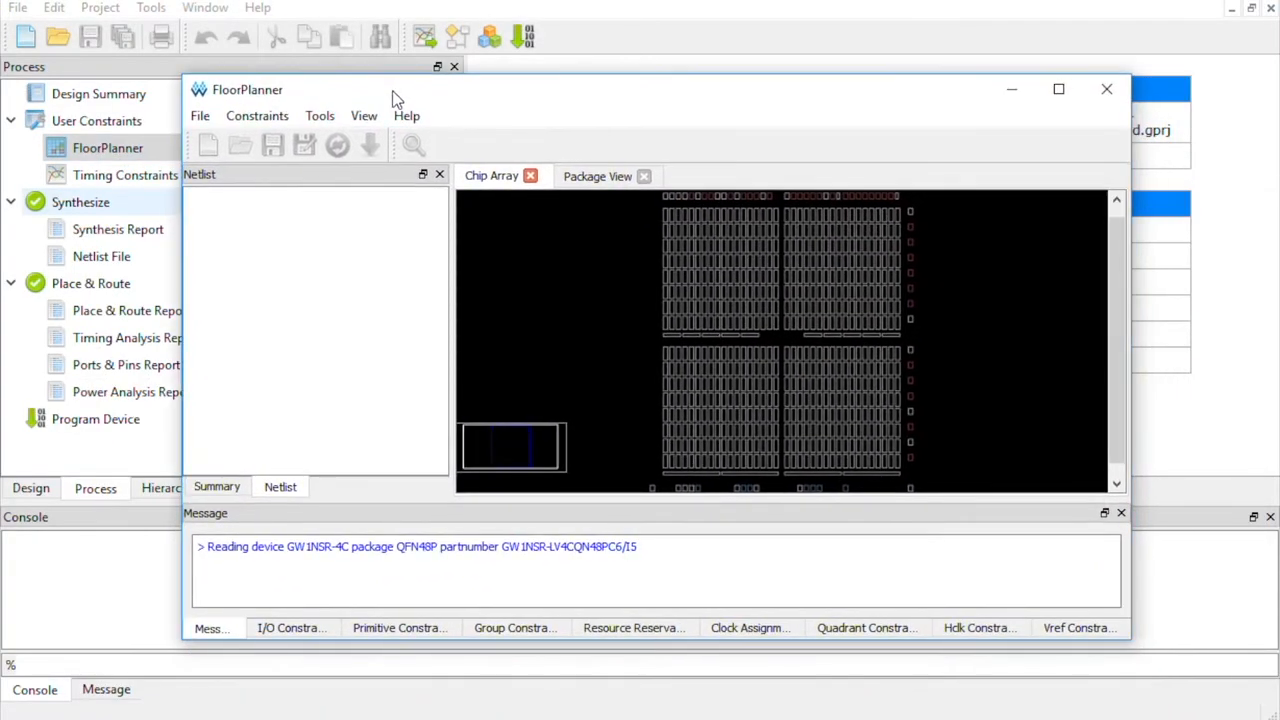
left_click(291, 627)
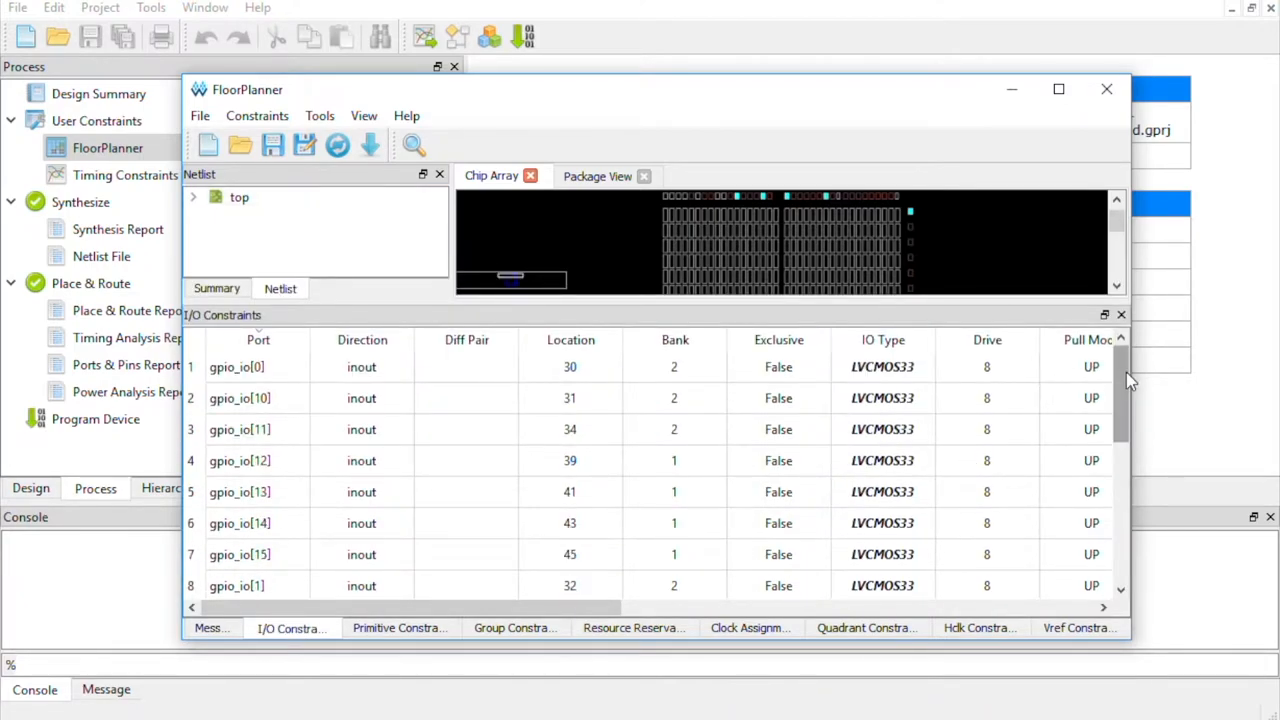
scroll("down", 3)
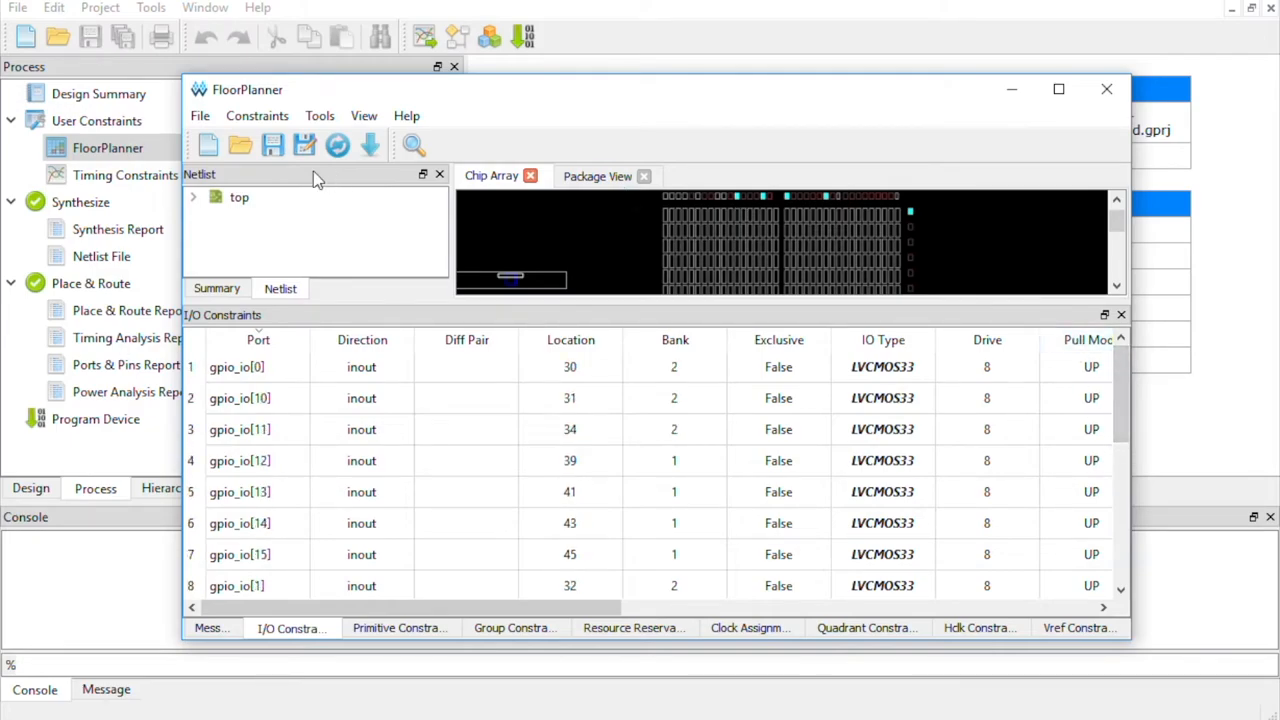
mouse_move(980, 126)
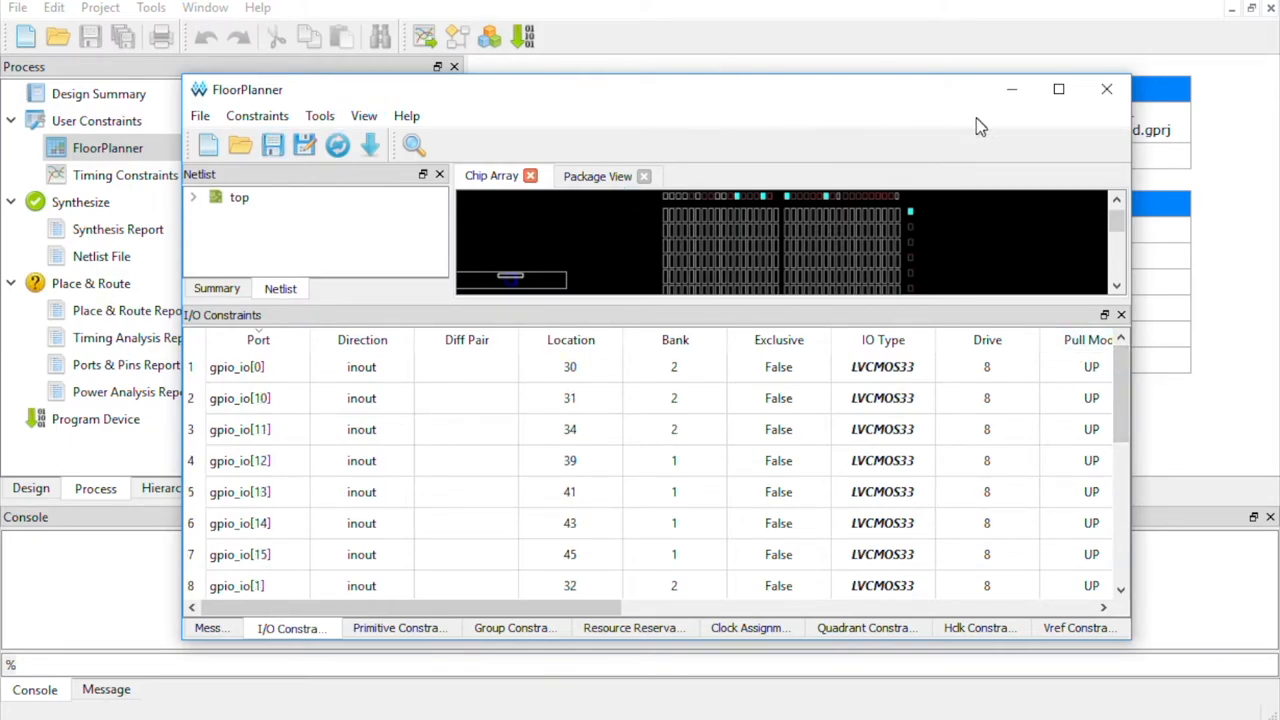
left_click(1106, 89)
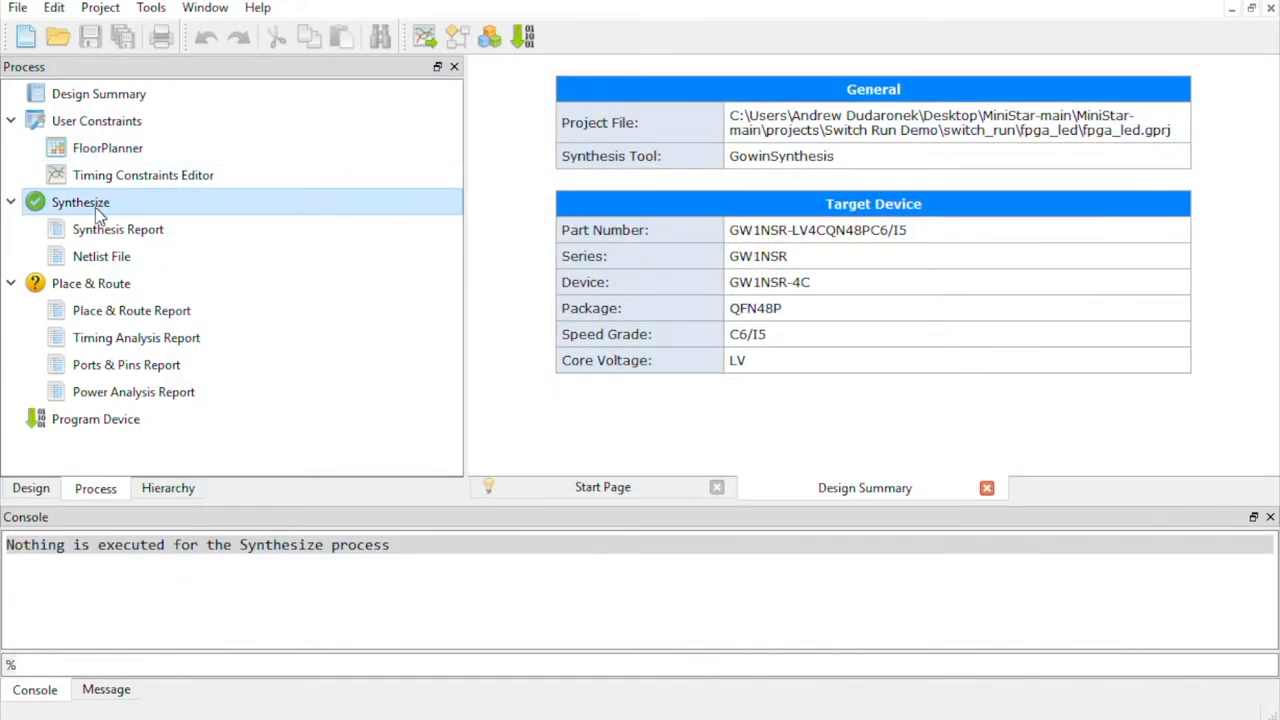
- Rerun synthesis of the fpga_led design via the Process panel
double_click(91, 283)
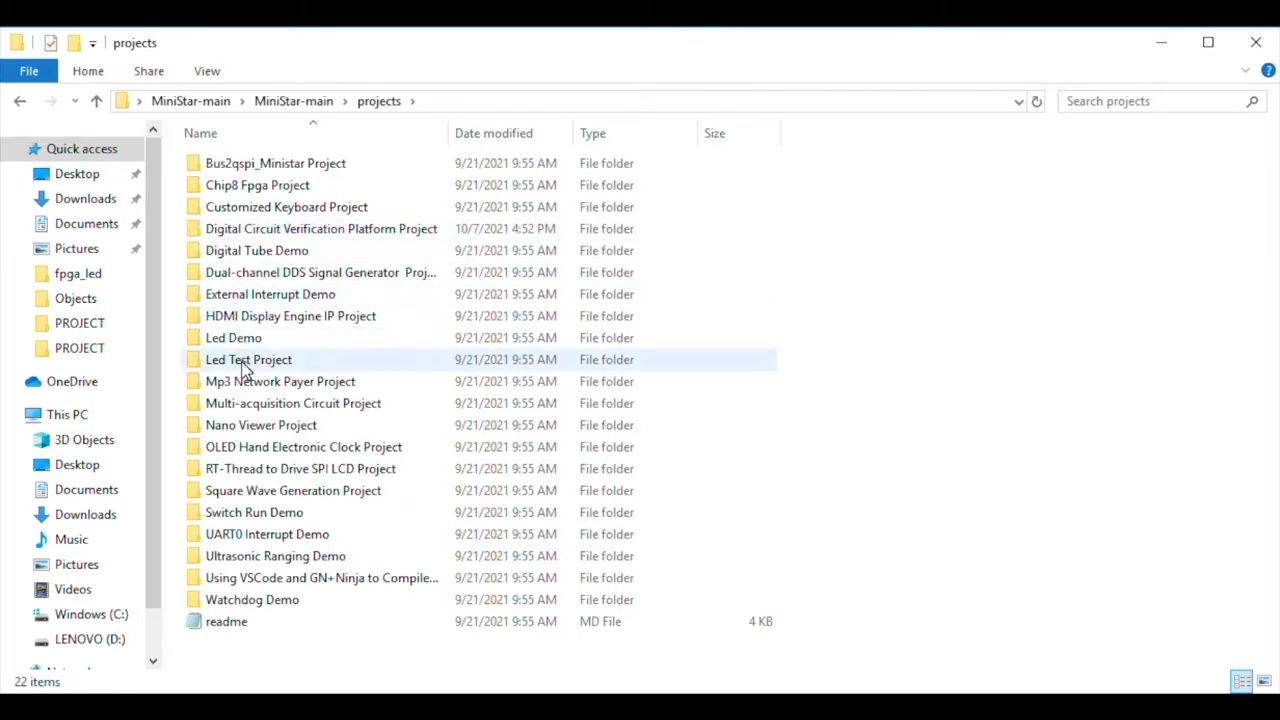
- Browse to switch_run > keil_led > PROJECT and select led.uvprojx
double_click(253, 512)
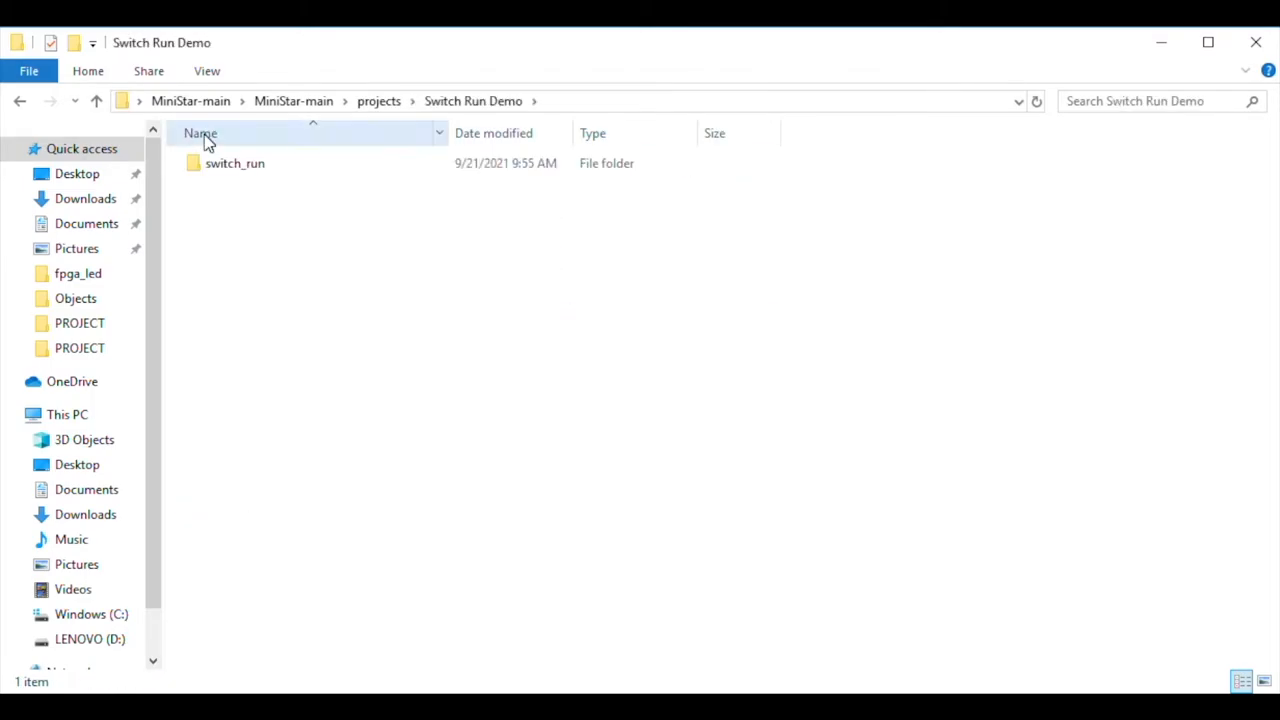
double_click(234, 163)
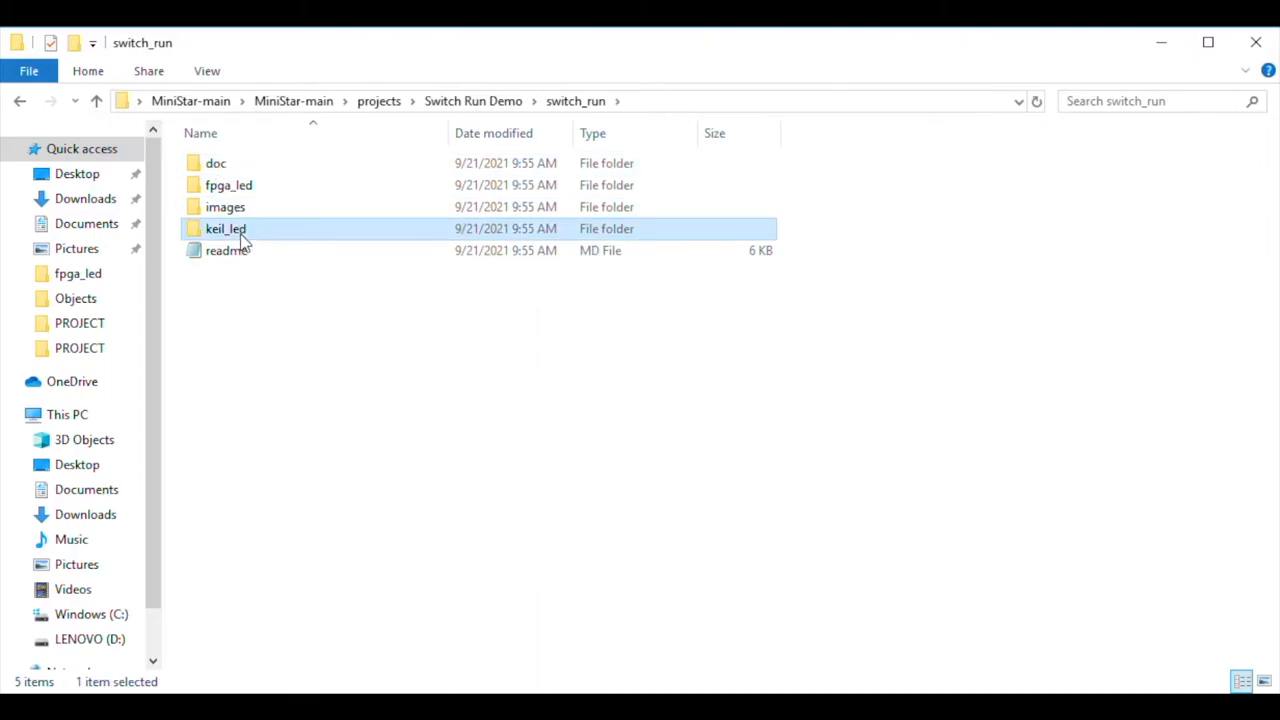
double_click(221, 228)
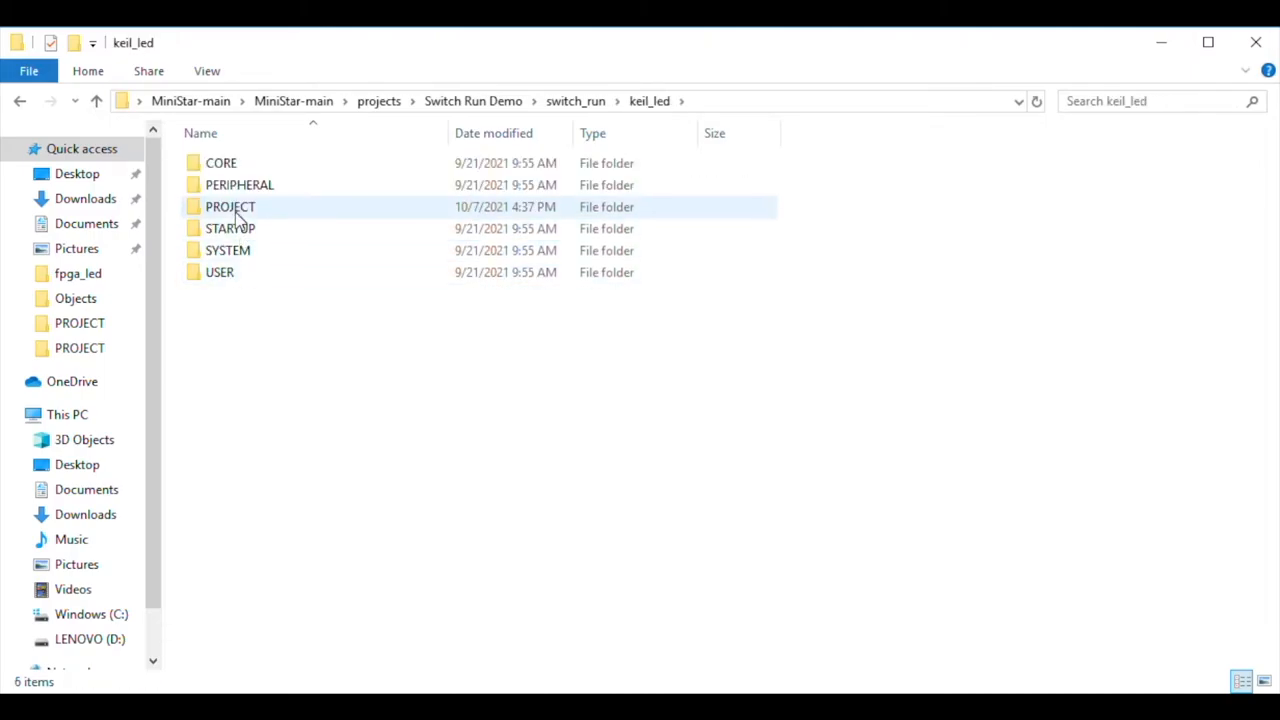
double_click(230, 206)
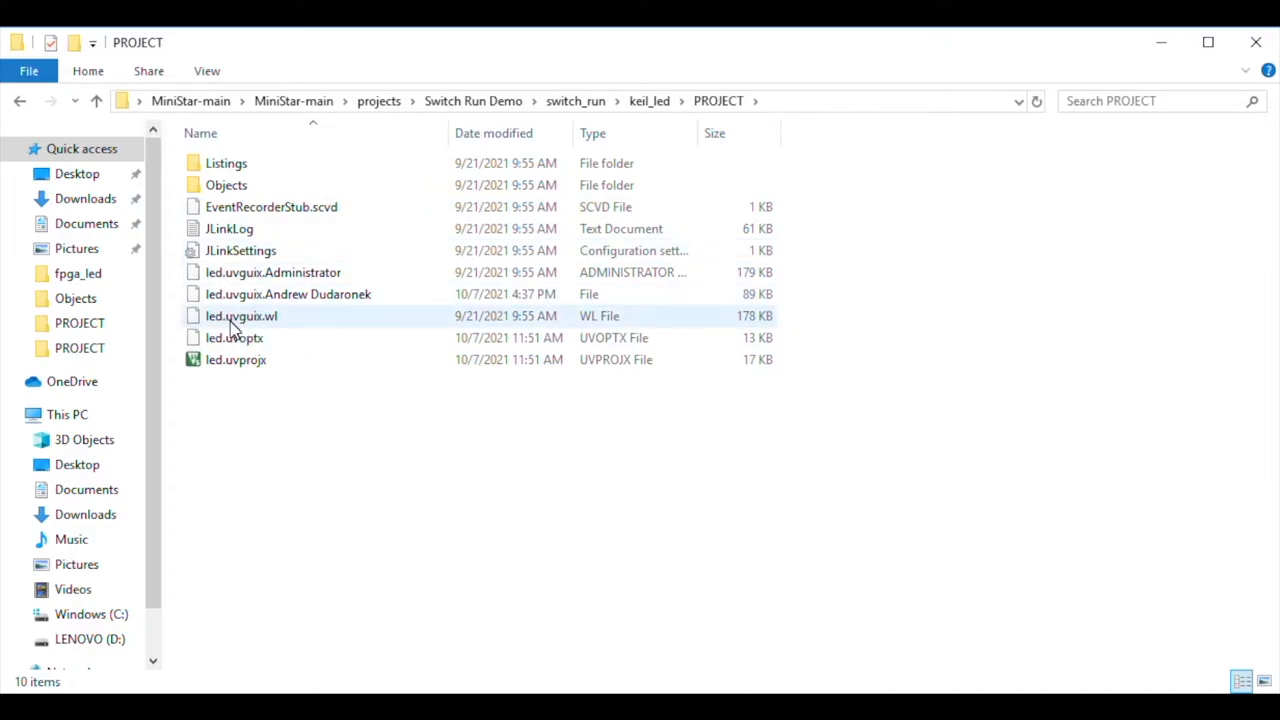
left_click(235, 359)
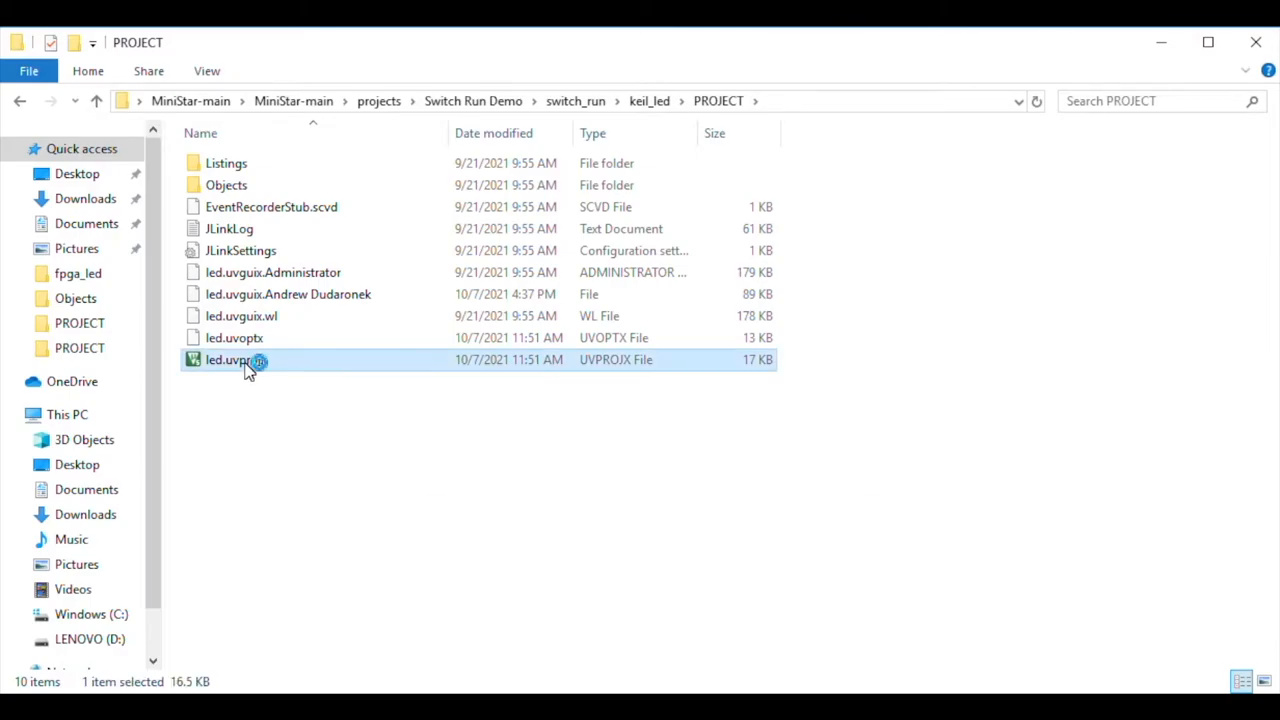
- Open led.uvprojx in µVision and read through the GPIO output code in main.c
double_click(234, 359)
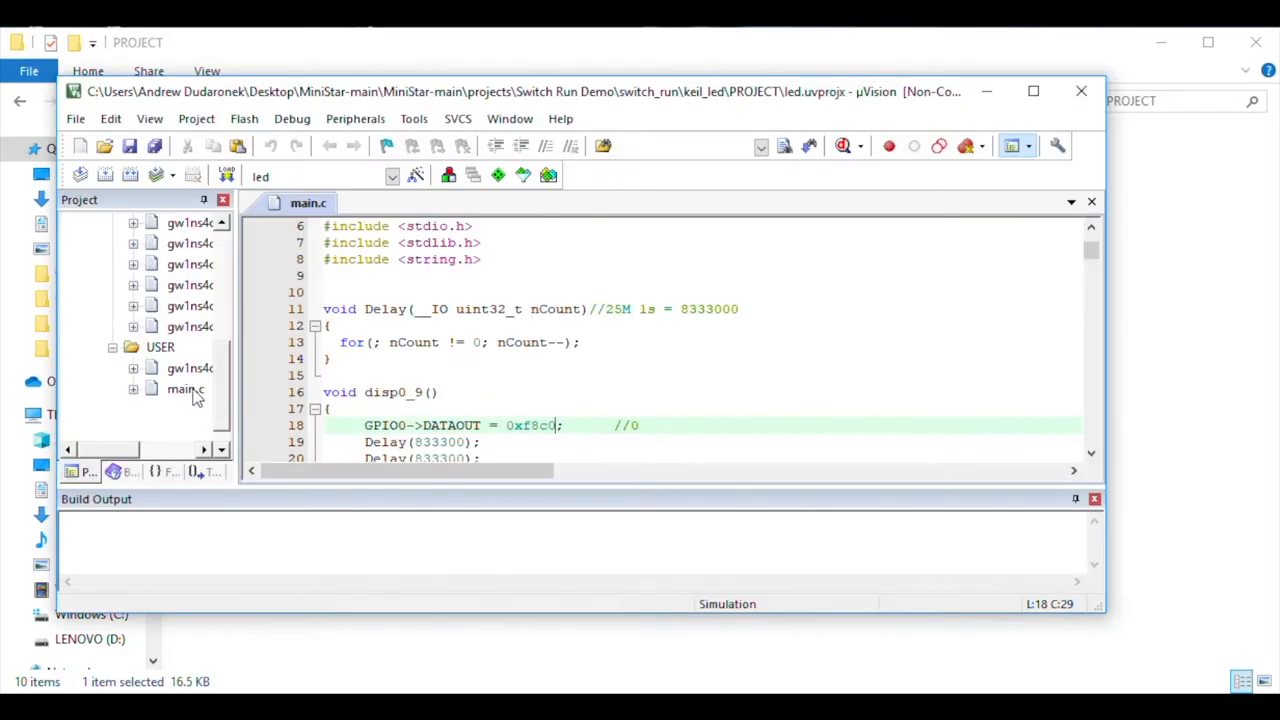
left_click(185, 388)
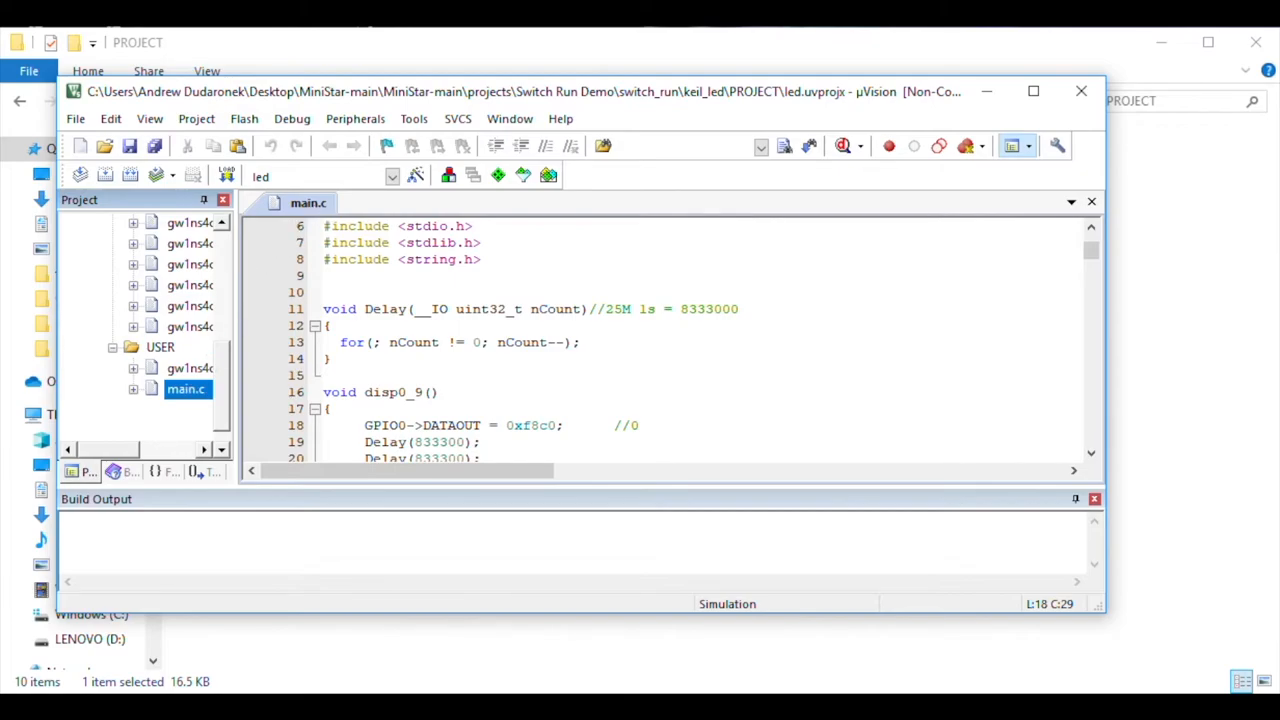
mouse_move(1103, 391)
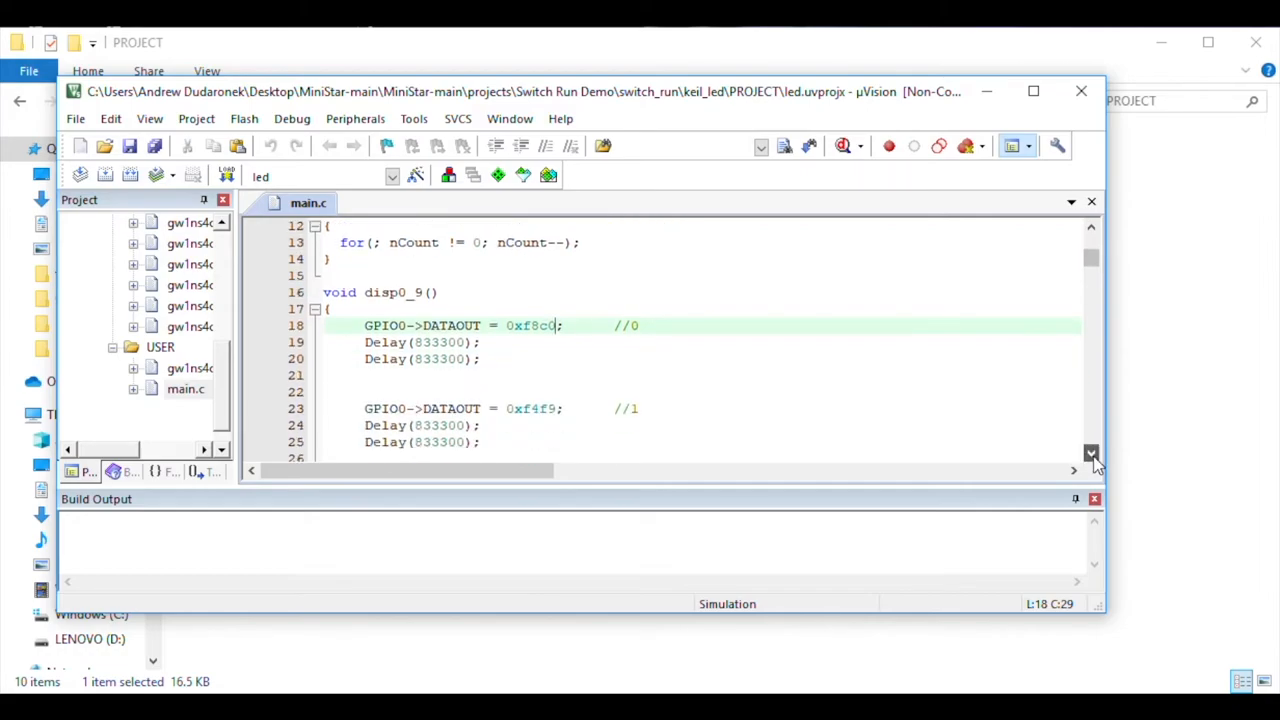
scroll("down", 3)
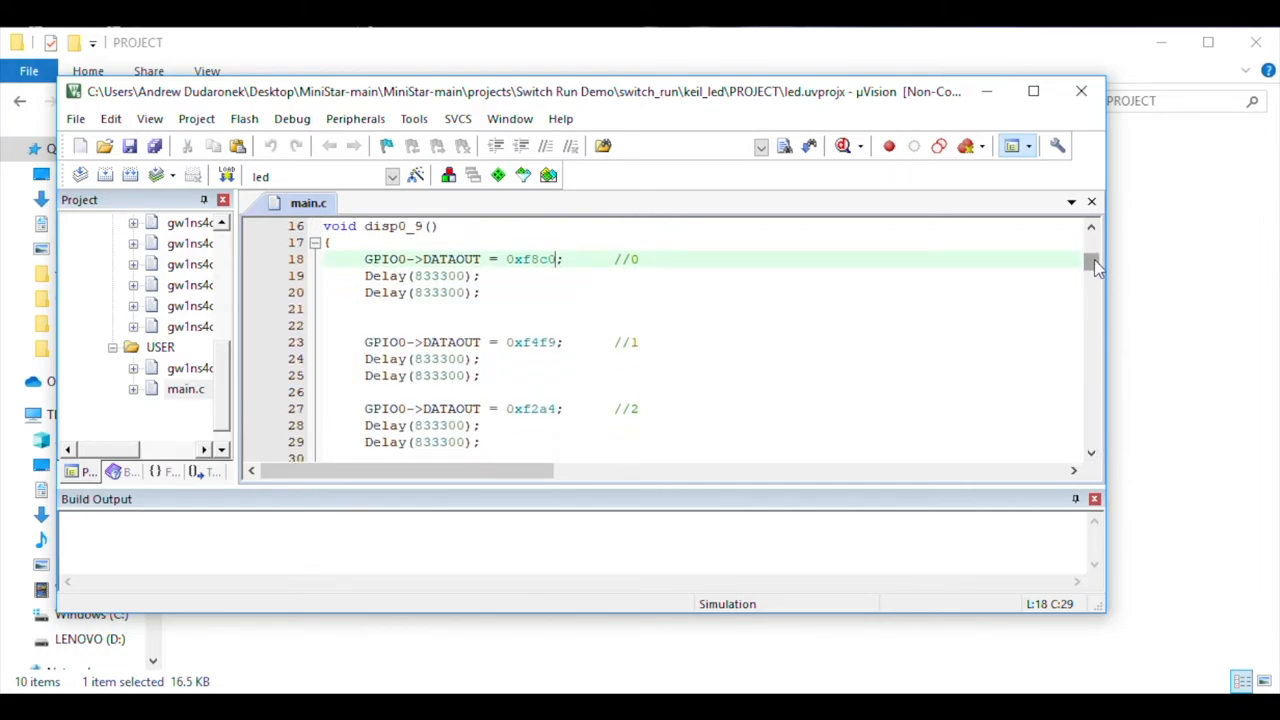
scroll("down", 3)
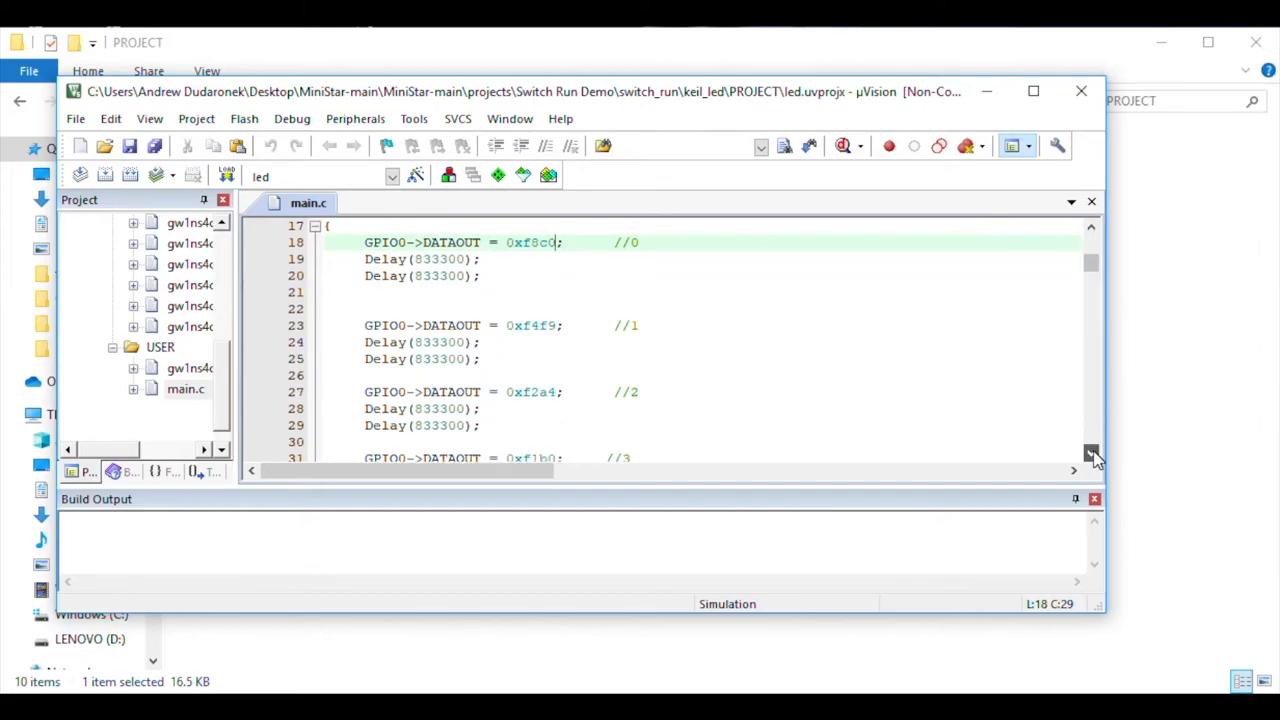
scroll("down", 3)
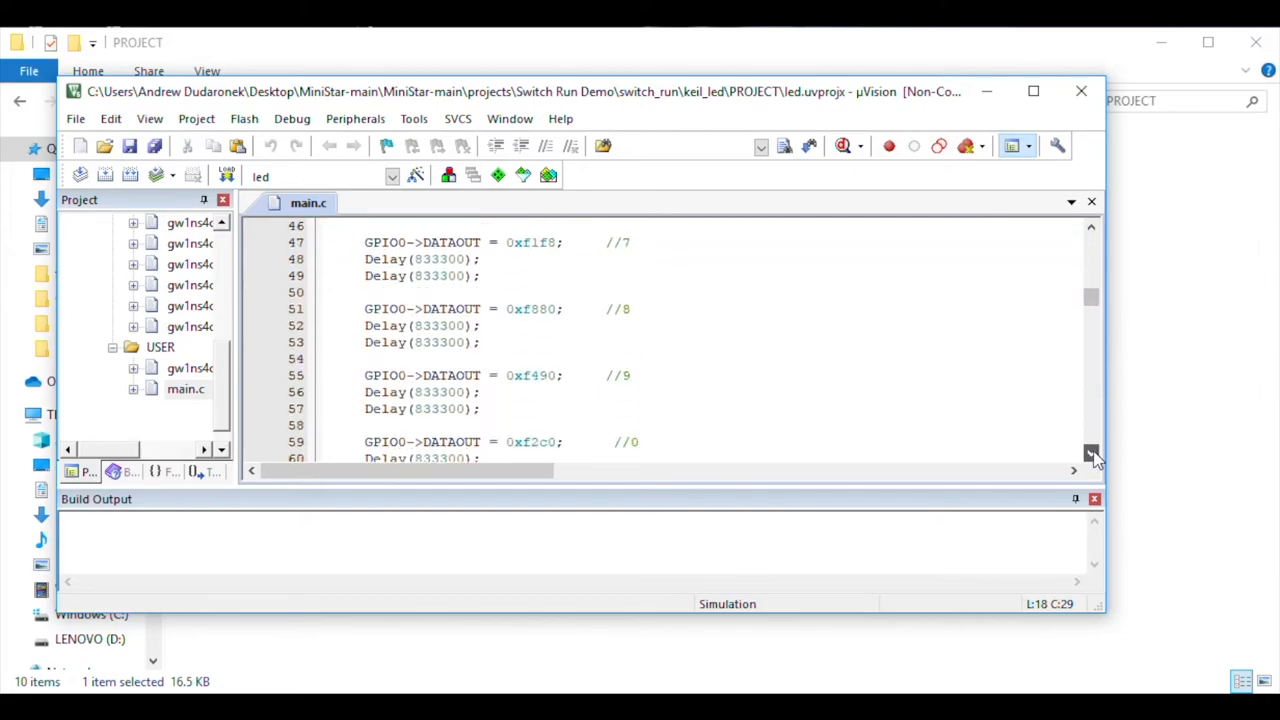
scroll("down", 3)
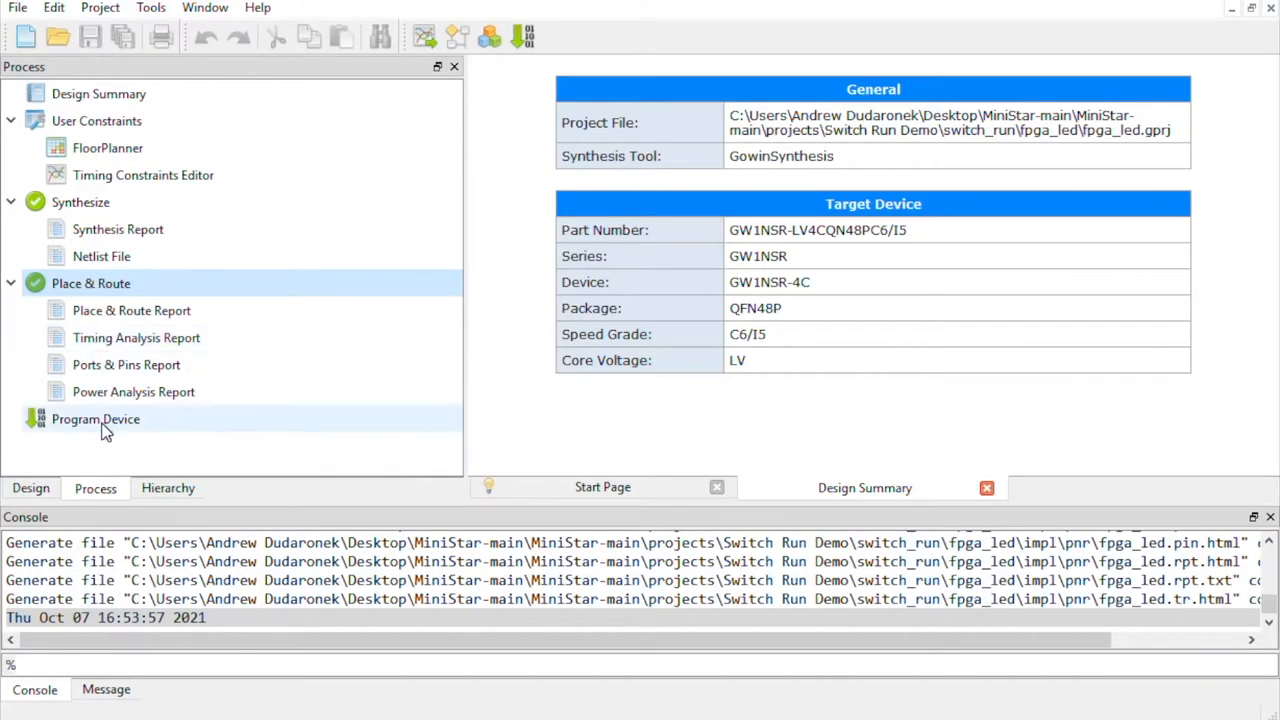
- Launch Gowin Programmer, set the GW1NSR device to Firmware Erase,Program, and browse for the firmware binary
double_click(95, 419)
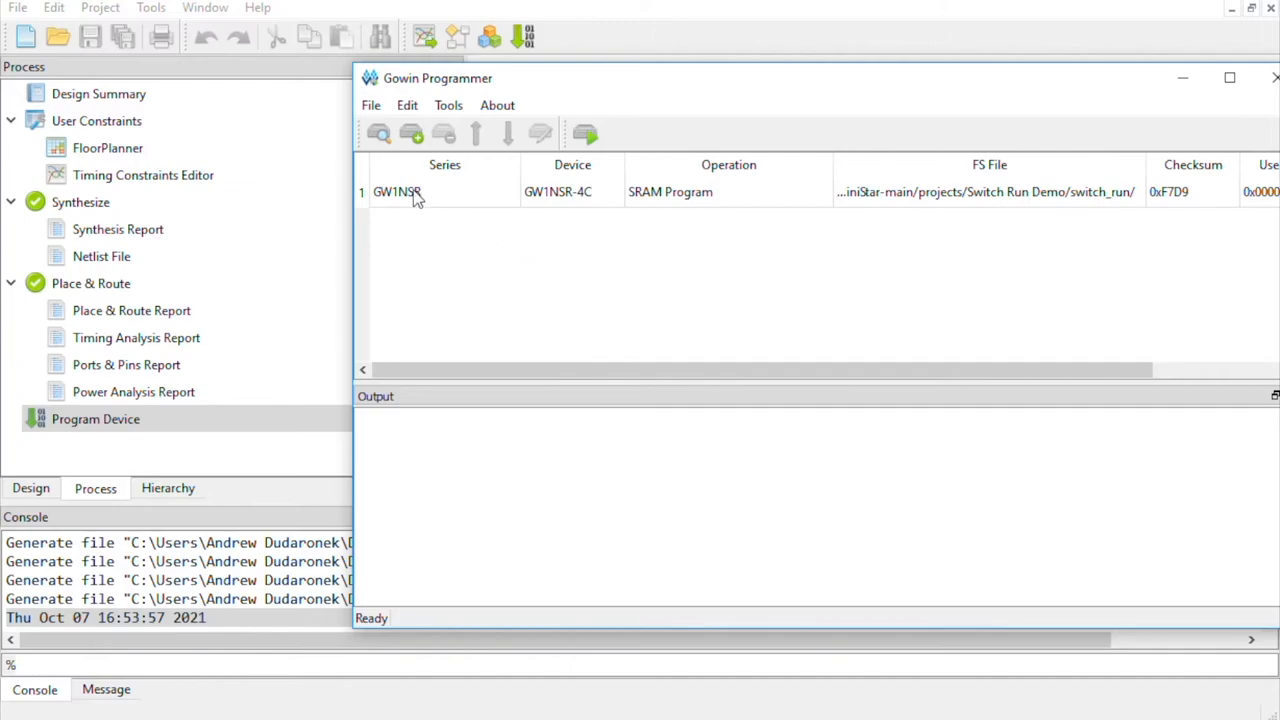
left_click(415, 191)
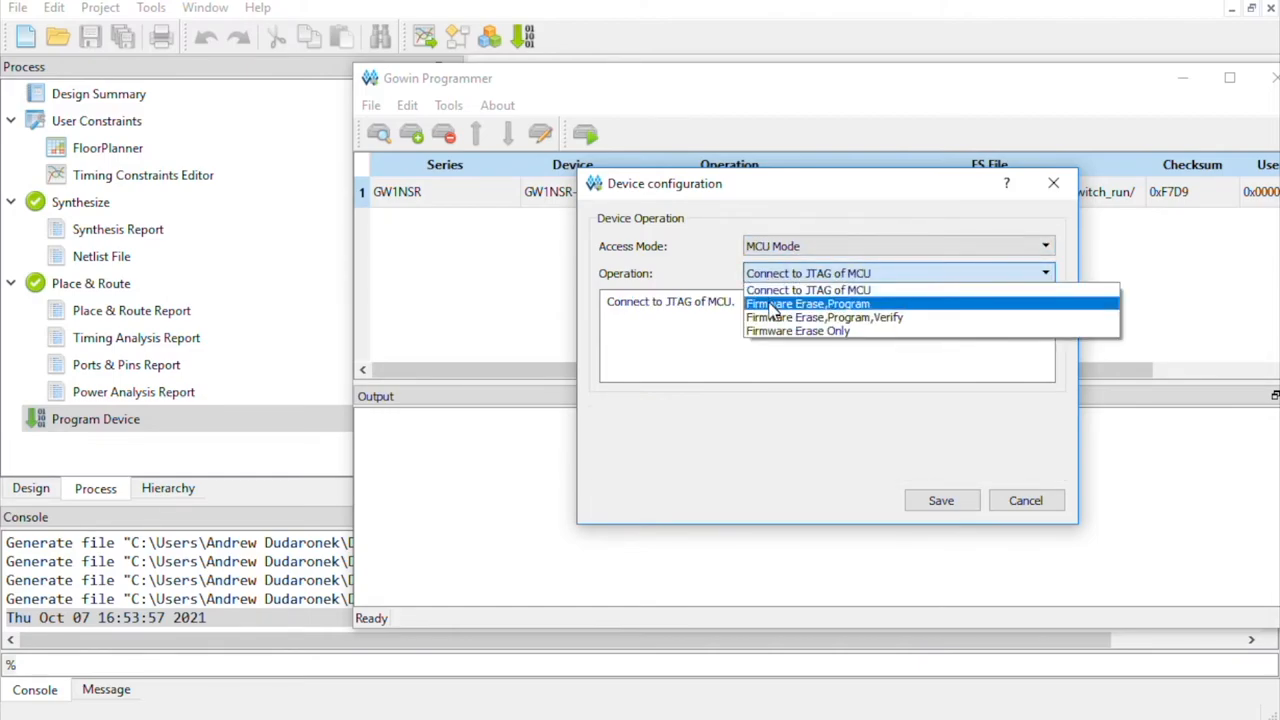
left_click(807, 303)
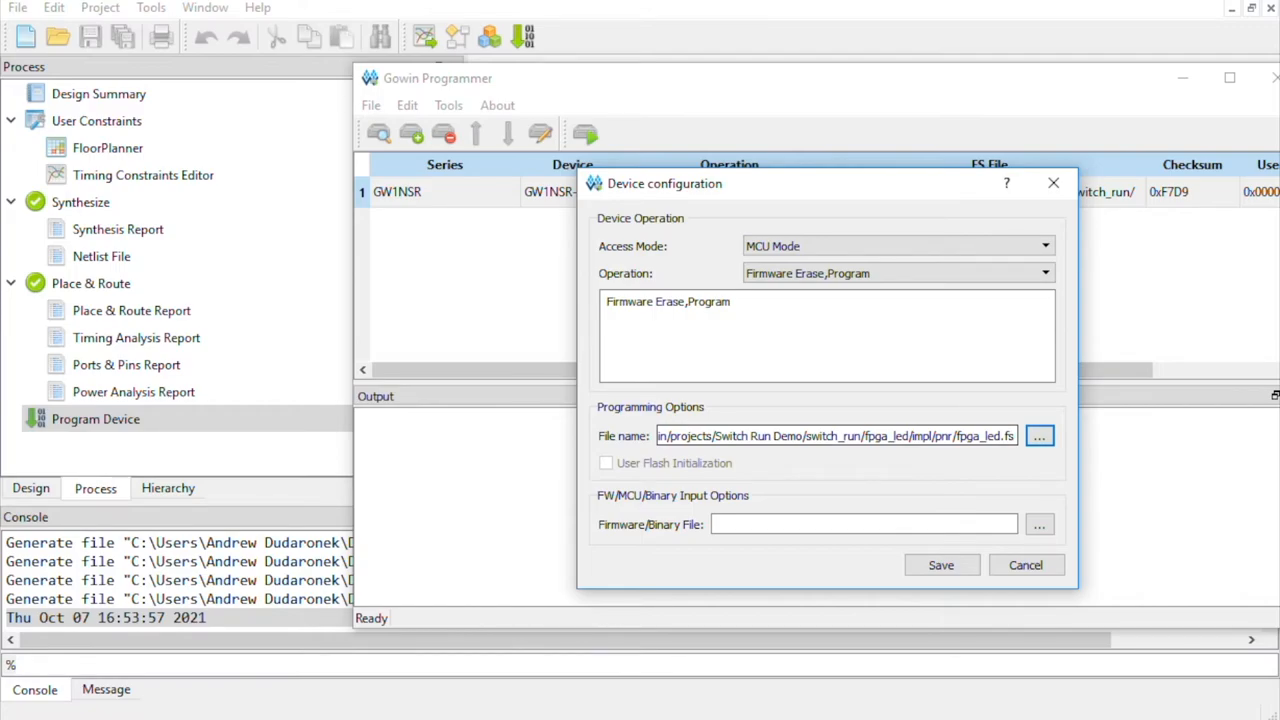
double_click(992, 434)
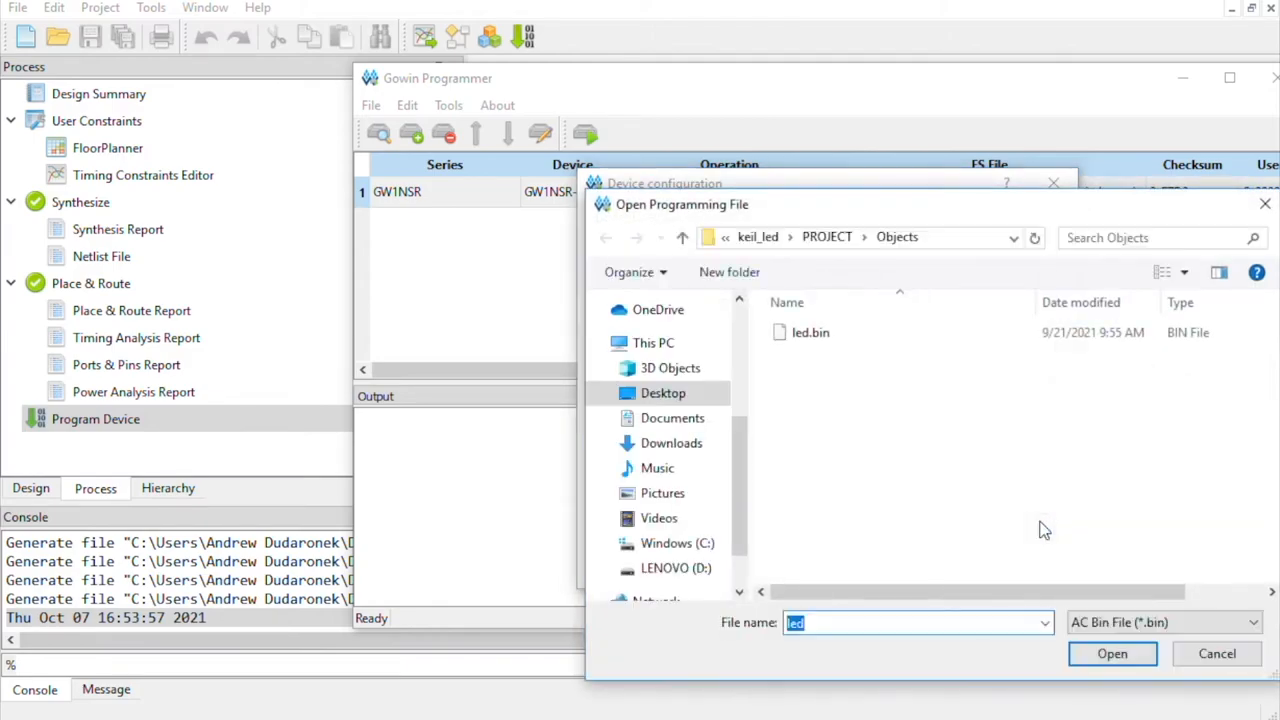
- Select led.bin from keil_led's PROJECT/Objects folder as the firmware binary file
left_click(663, 393)
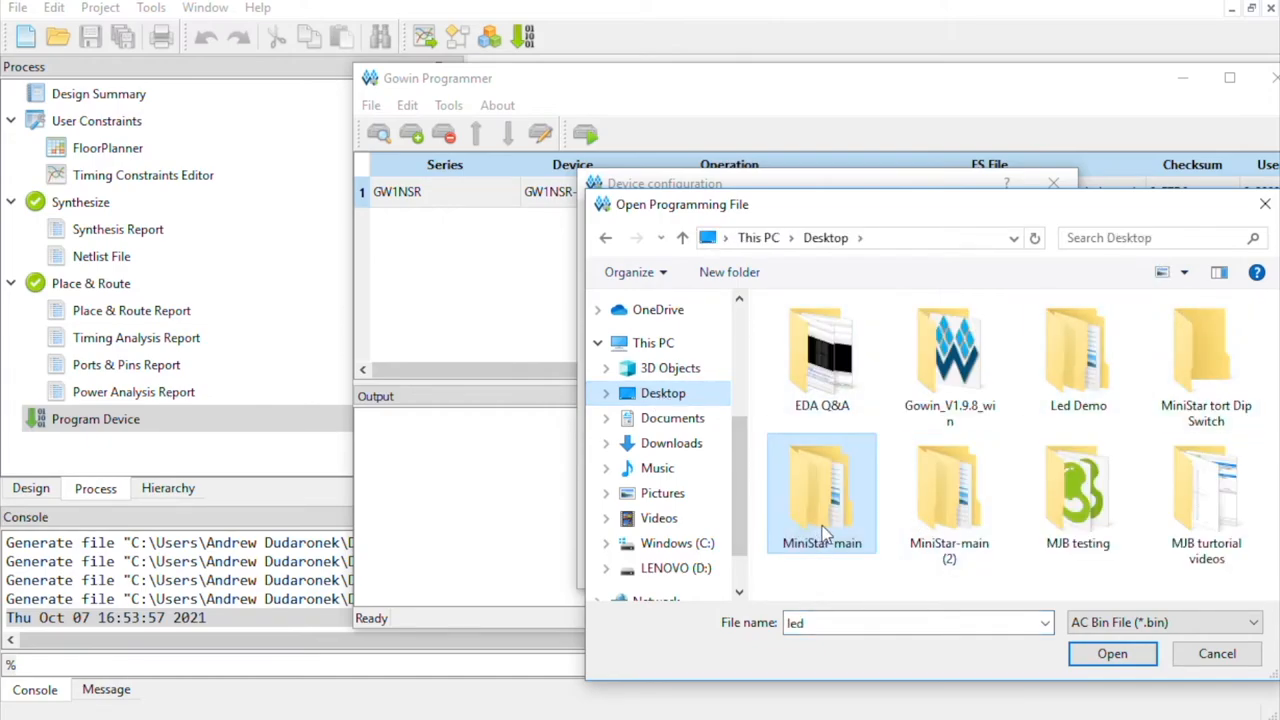
double_click(821, 490)
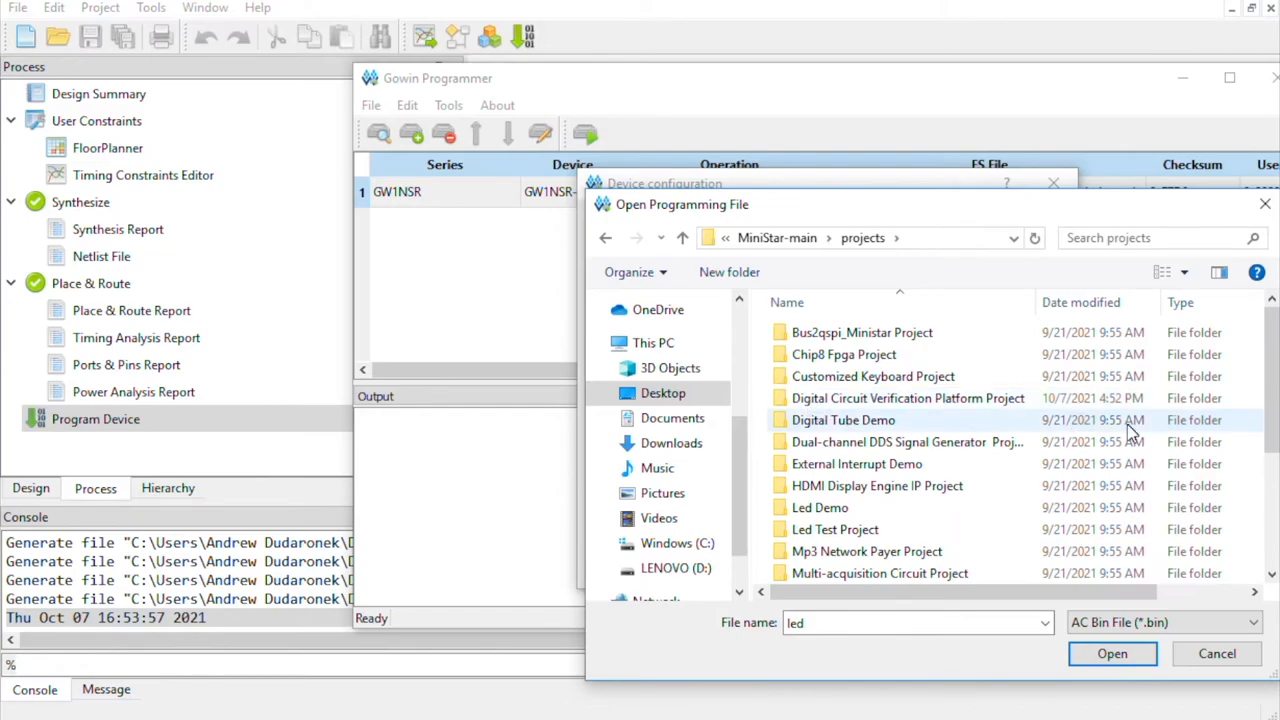
scroll("down", 3)
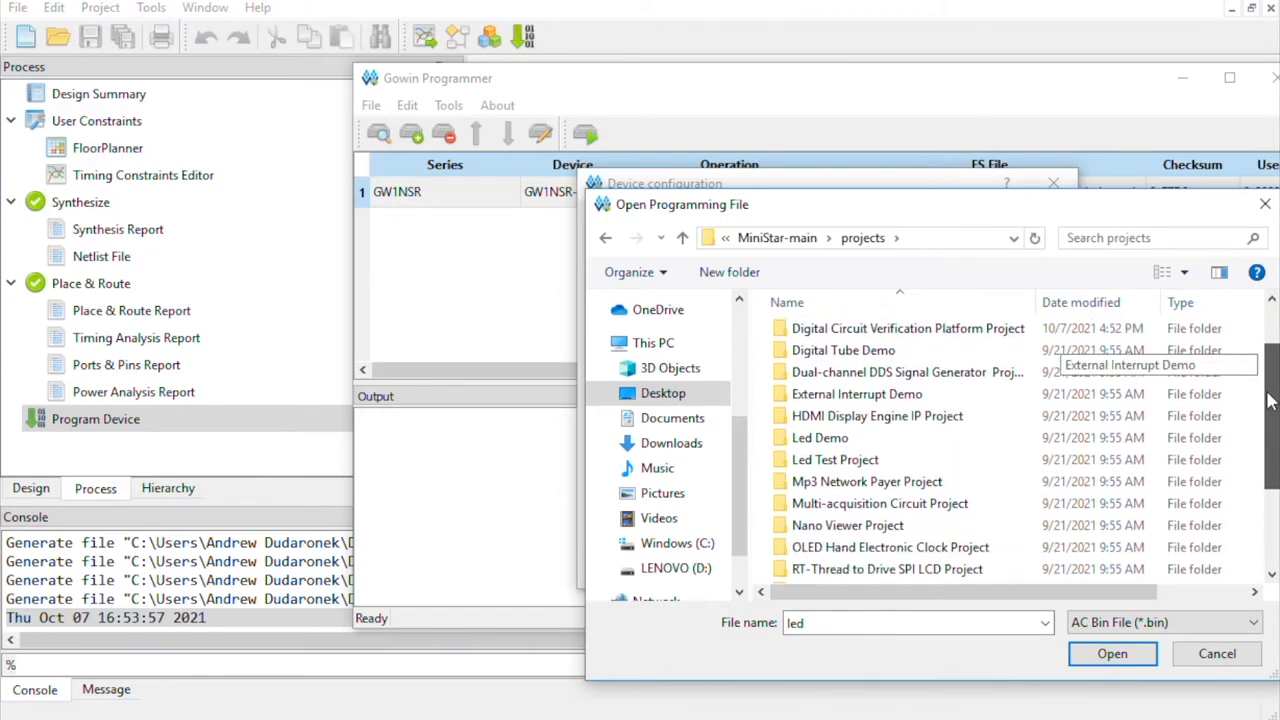
scroll("down", 3)
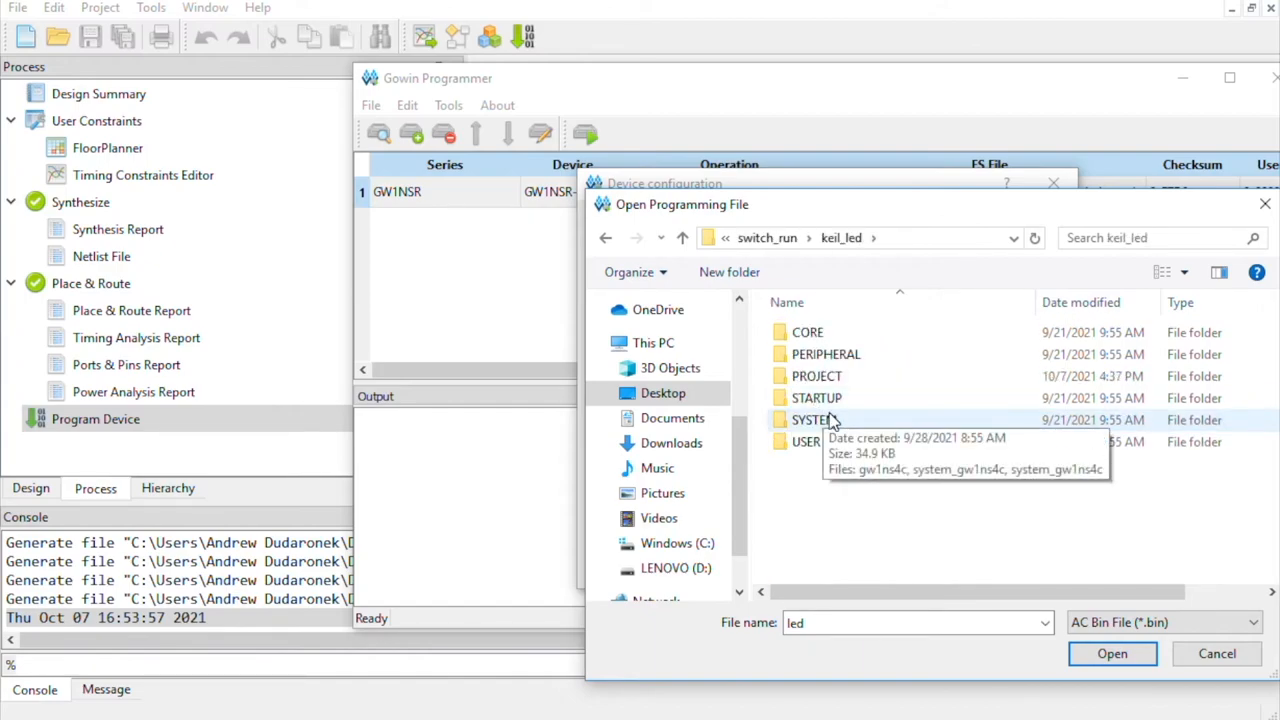
double_click(819, 376)
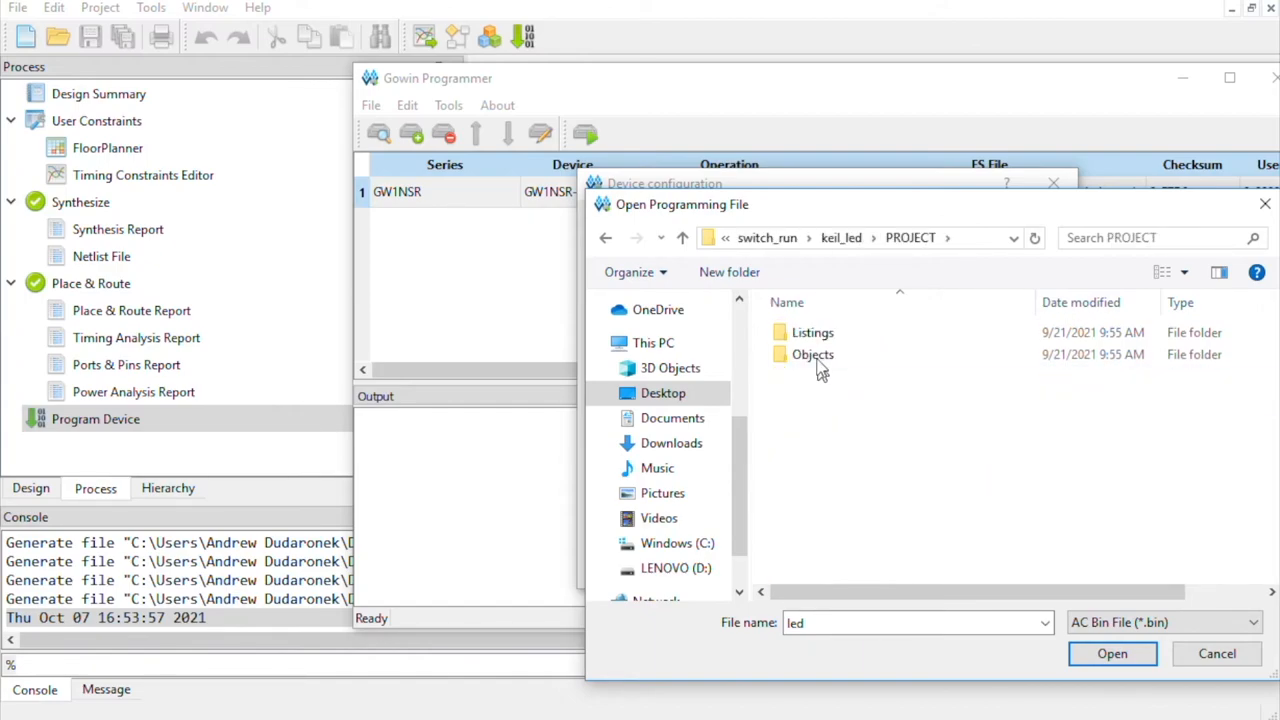
double_click(814, 354)
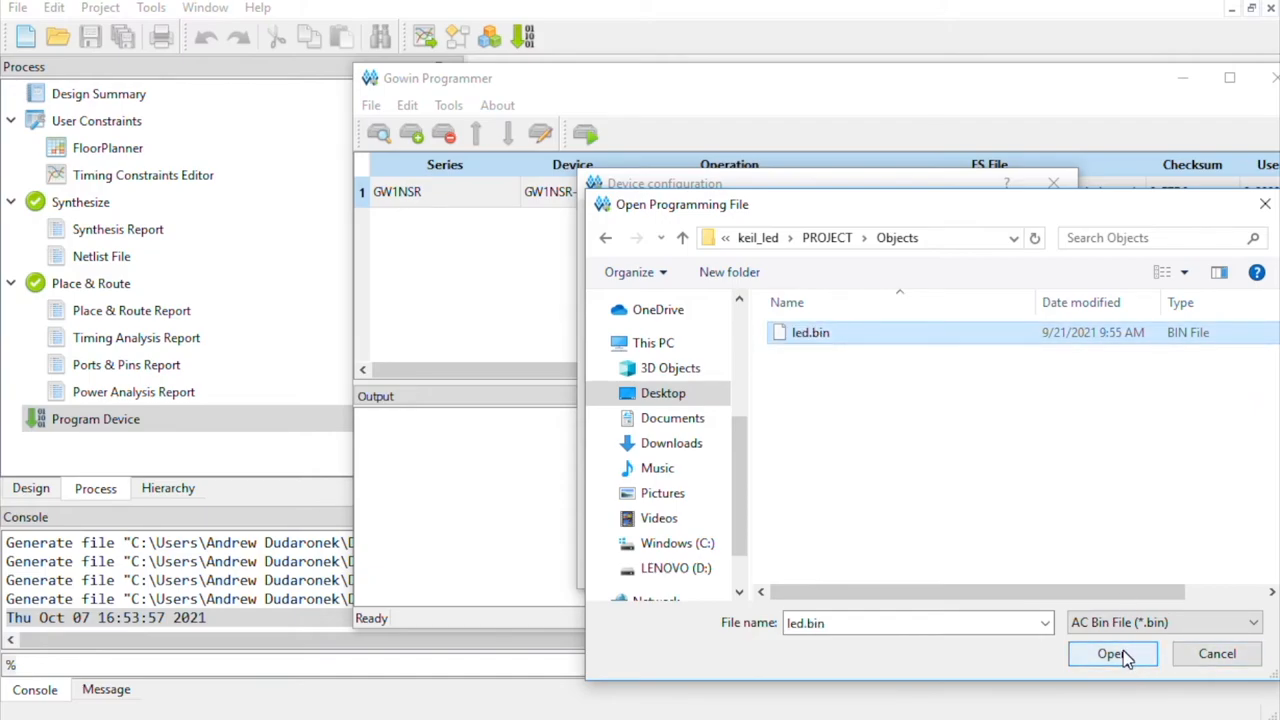
left_click(1112, 653)
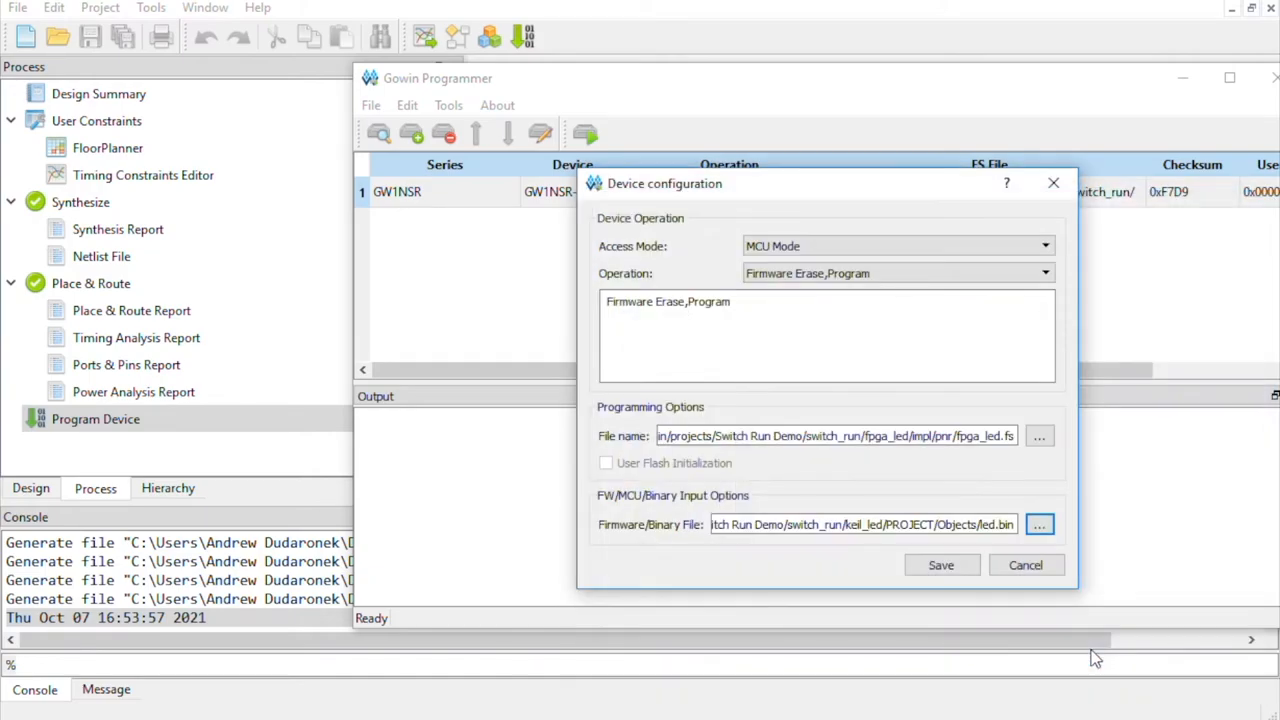
- Save the device configuration and start the Program/Configure operation for the GW1NSR device
left_click(942, 564)
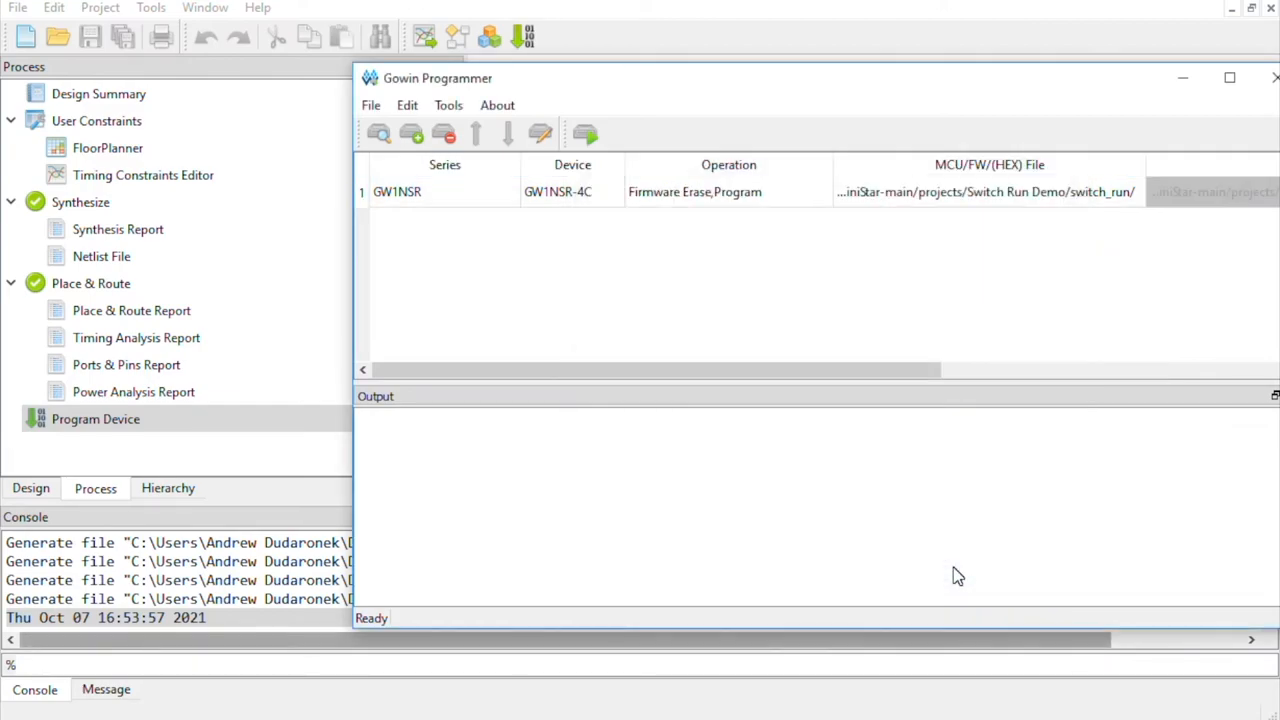
left_click(584, 133)
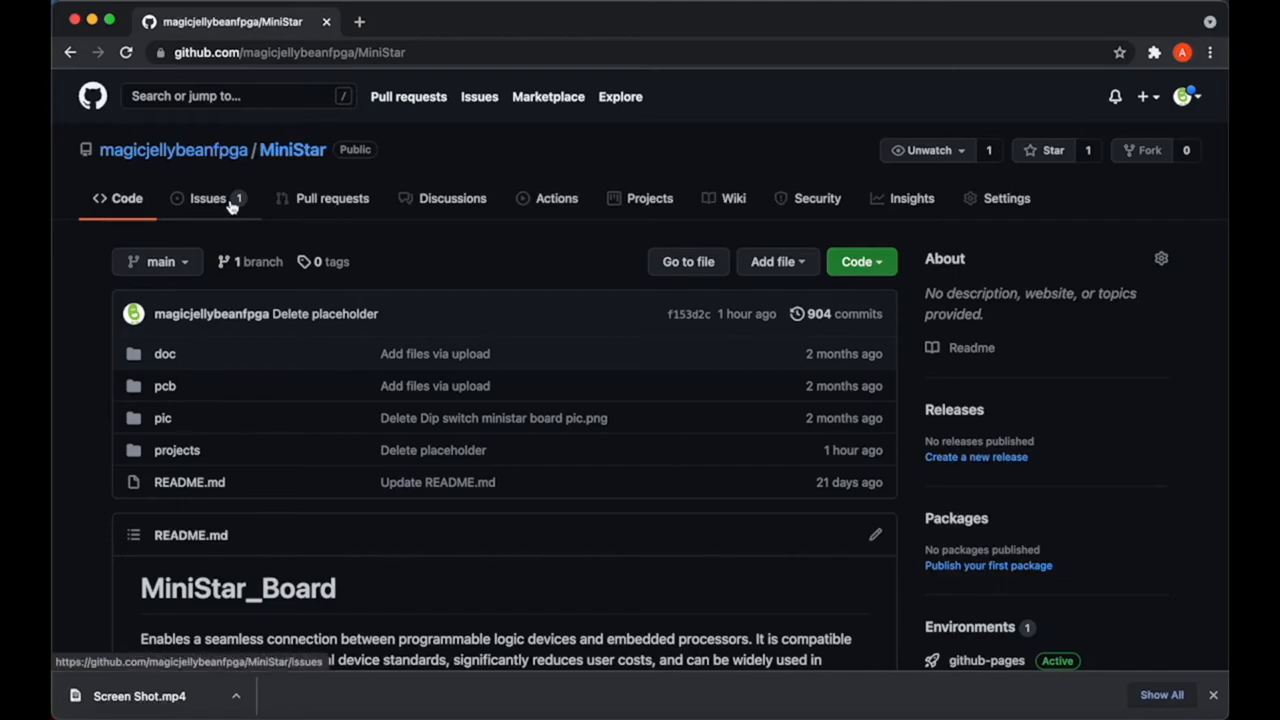
- Filter the MiniStar issues to closed and read 'LED Demo not showing LEDs in order'
left_click(207, 198)
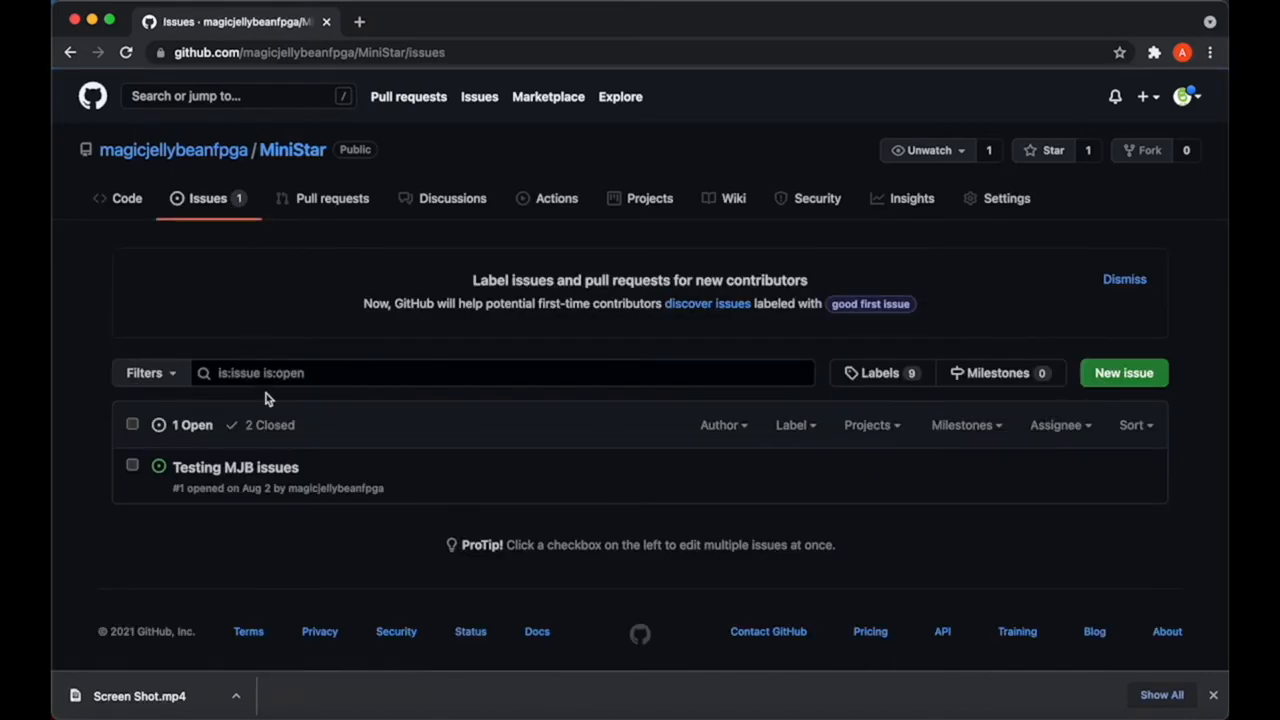
left_click(270, 425)
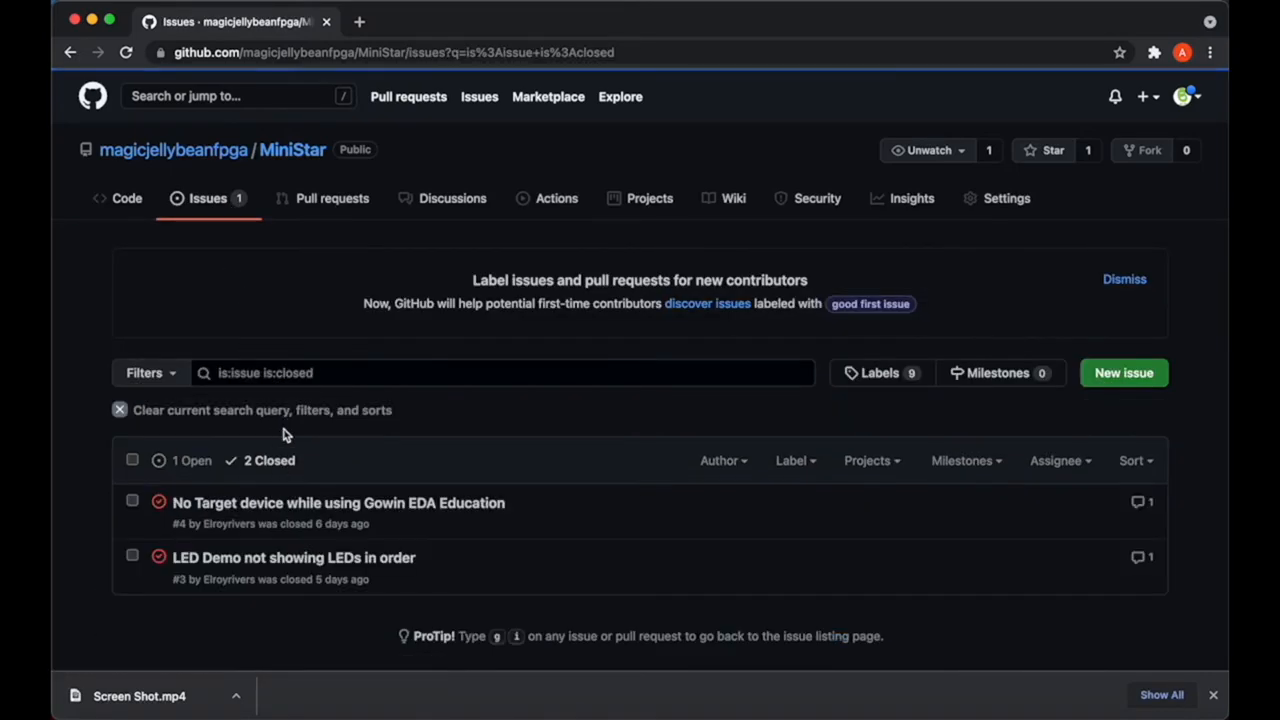
scroll("down", 3)
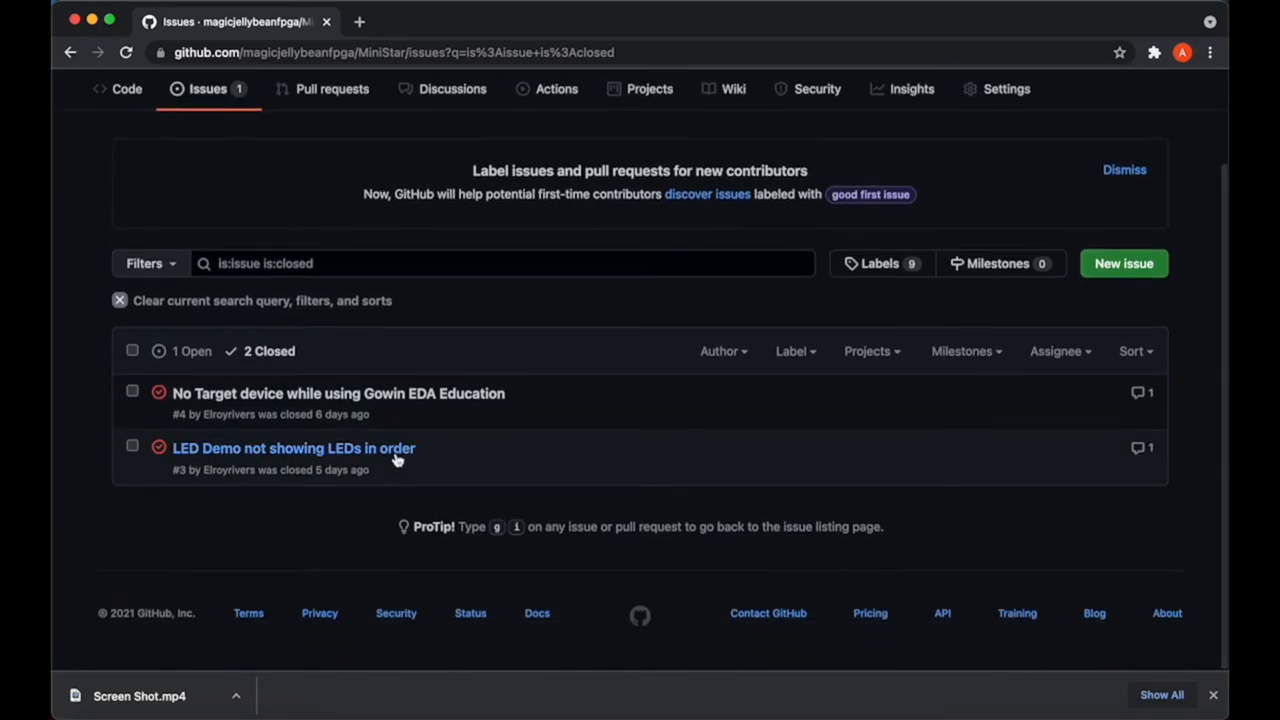
left_click(294, 448)
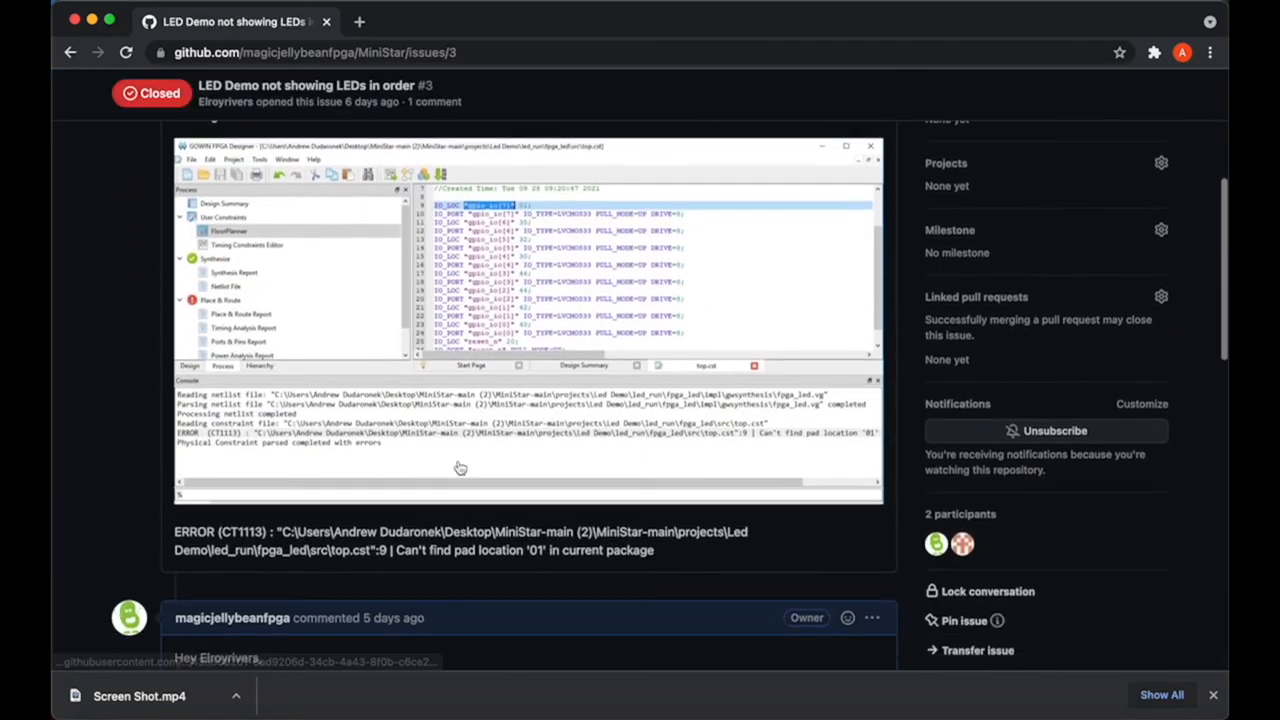
scroll("down", 3)
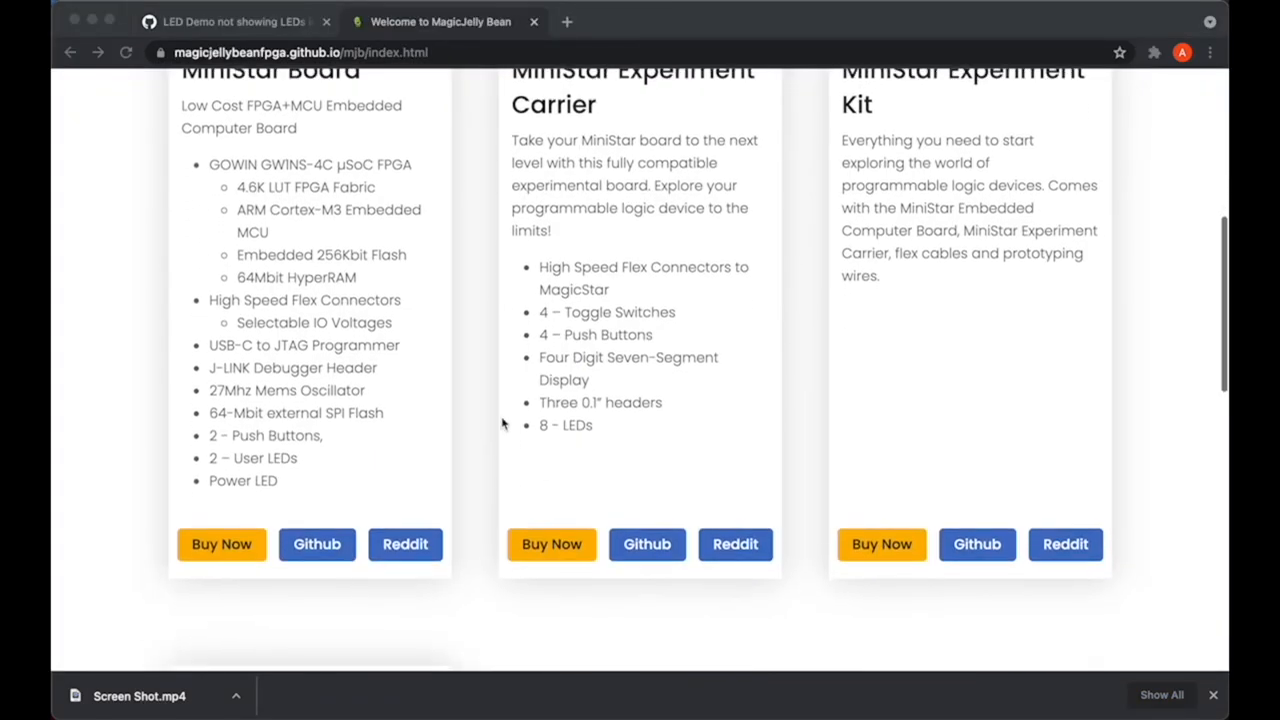
- Go to the r/magicjellybeanfpga community via the MiniStar Experiment Kit's Reddit button
left_click(1065, 544)
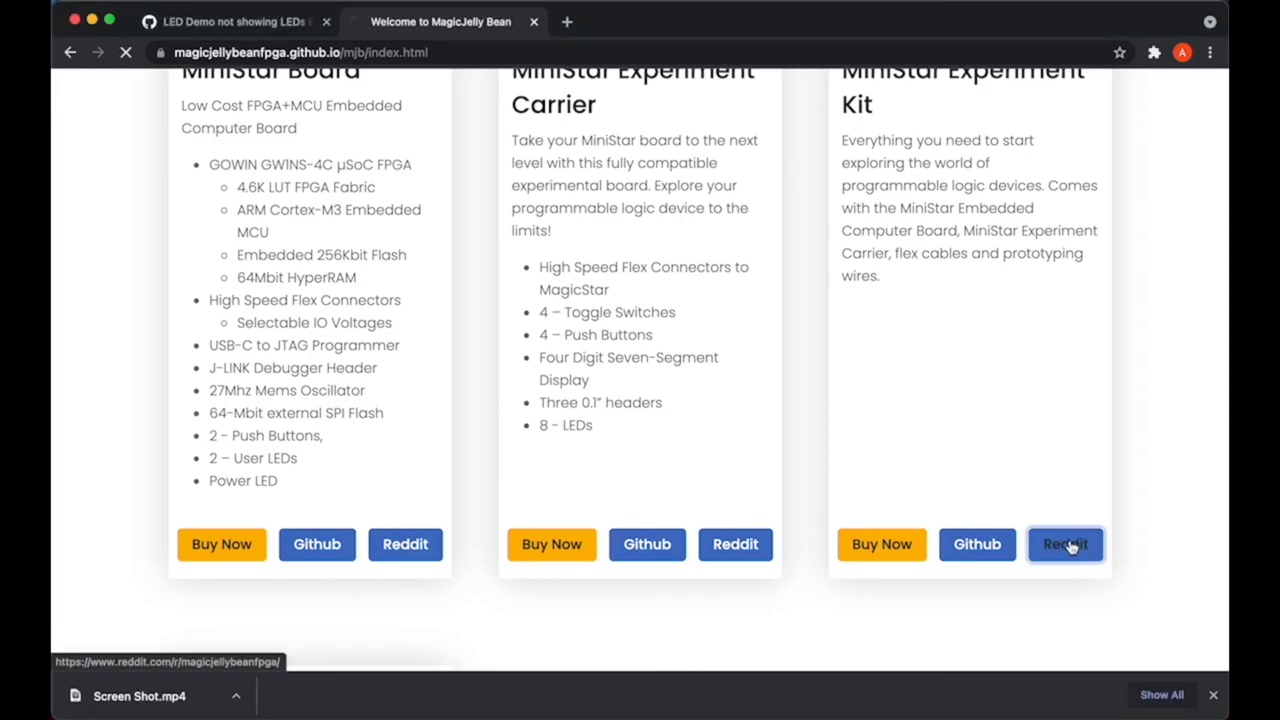
left_click(1065, 544)
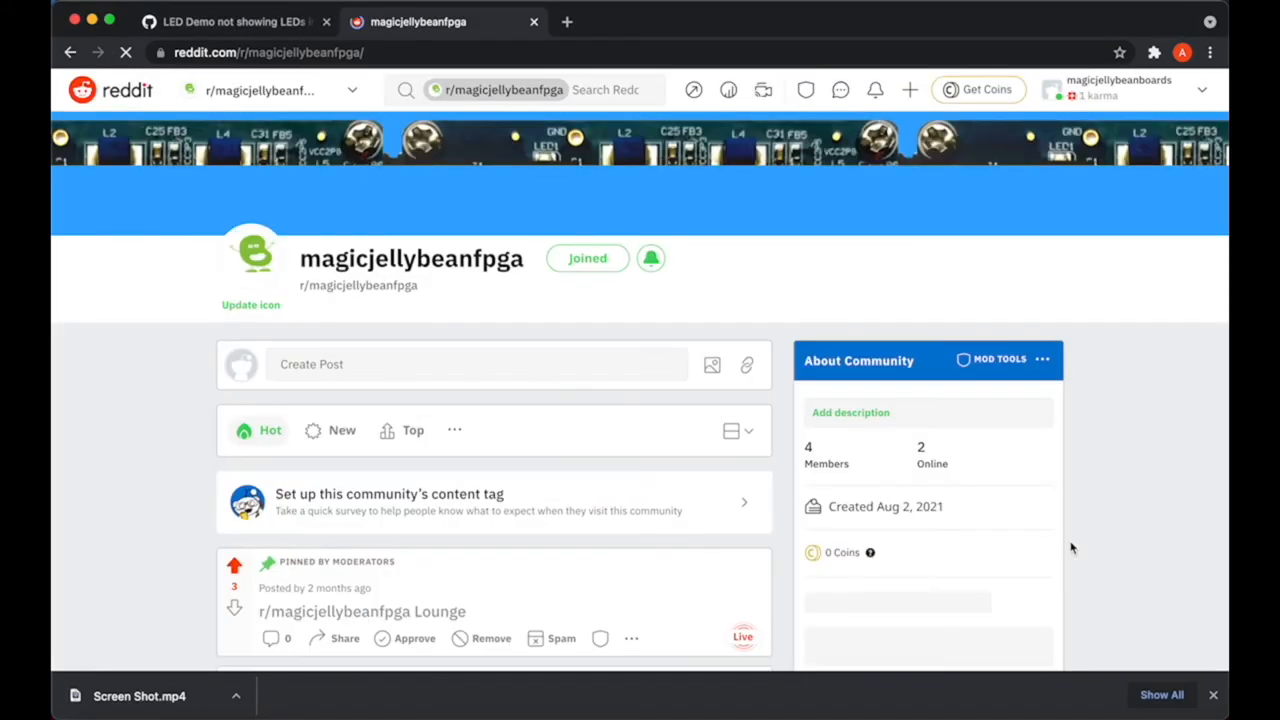